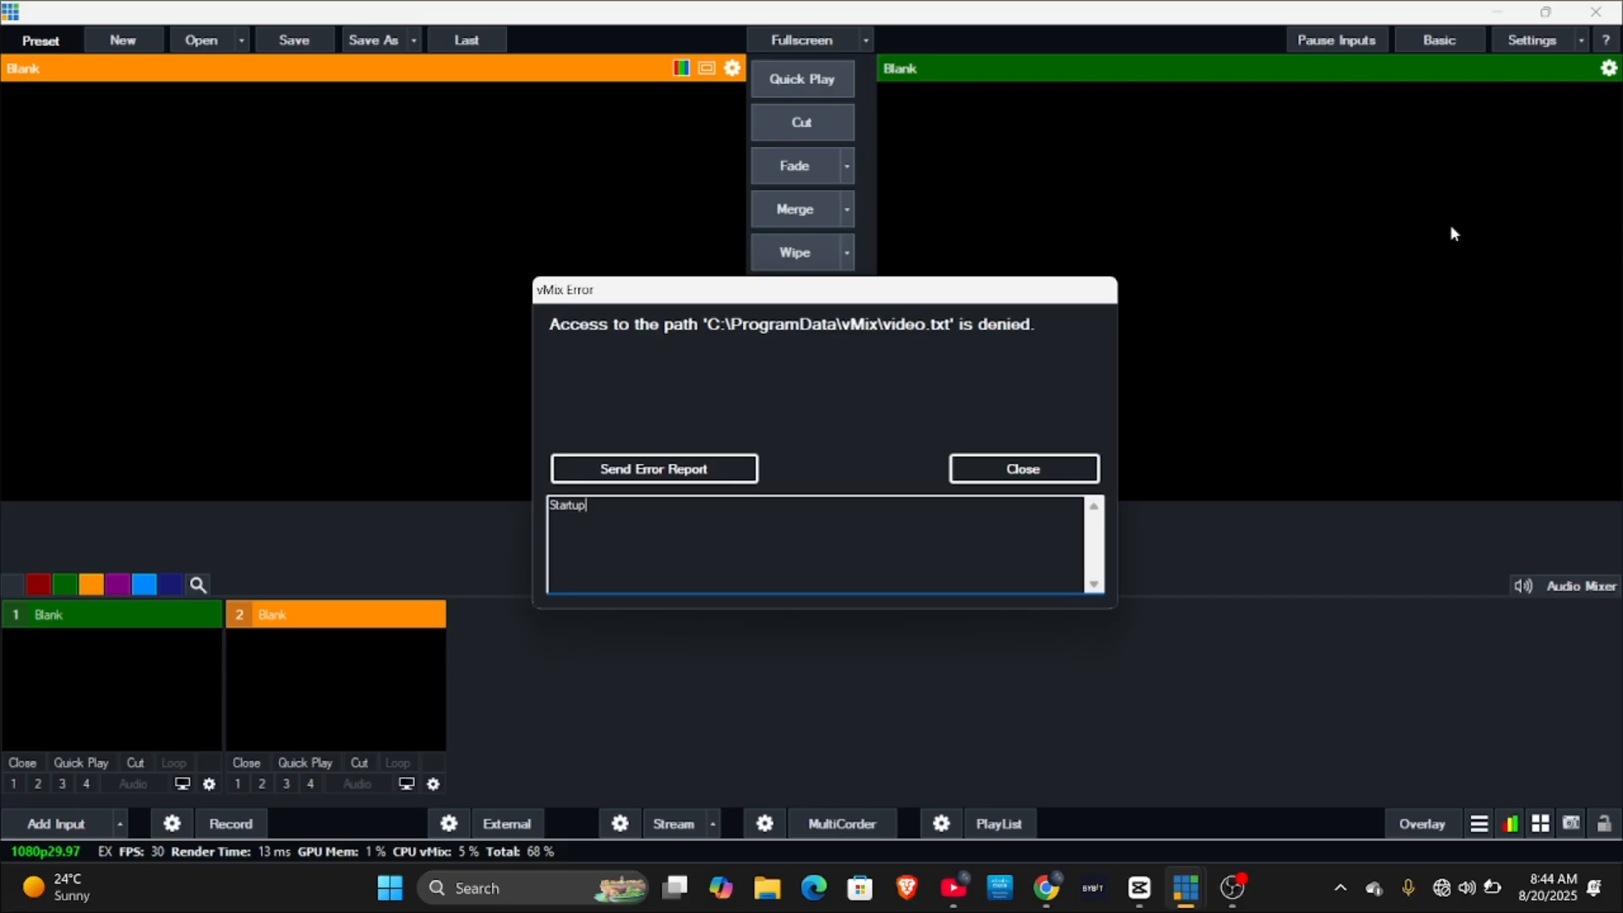
mouse_move(325, 663)
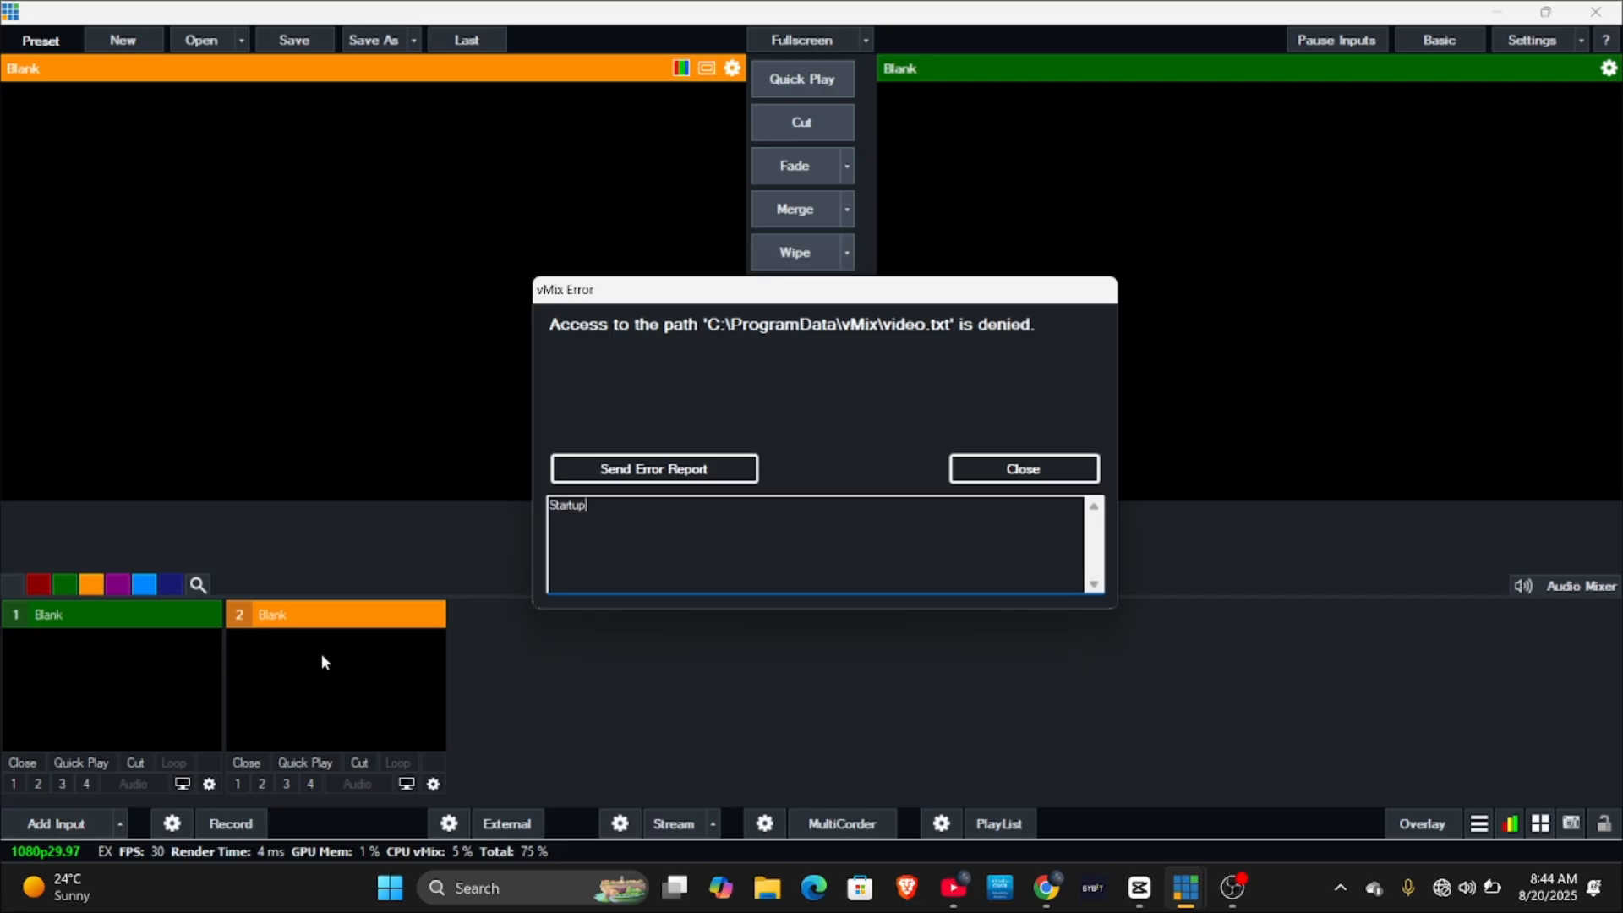
- Close the startup error about access to C:\ProgramData\vMix\video.txt being denied
left_click(1023, 468)
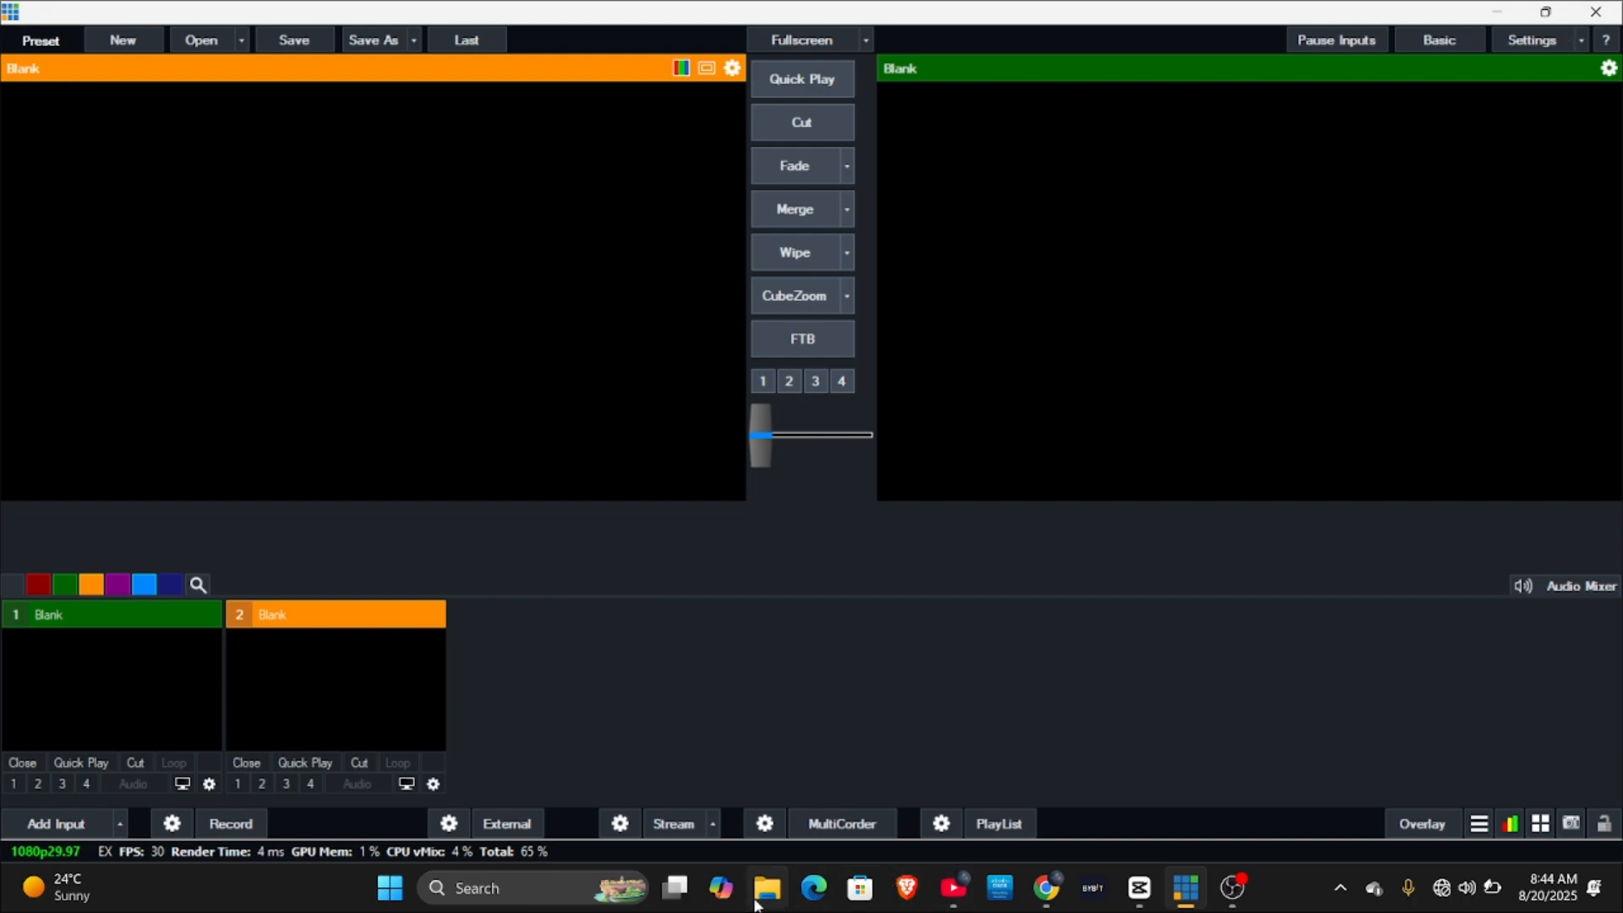
- Browse This PC to the root of Local Disk (C:) and select the ProgramData folder
left_click(769, 886)
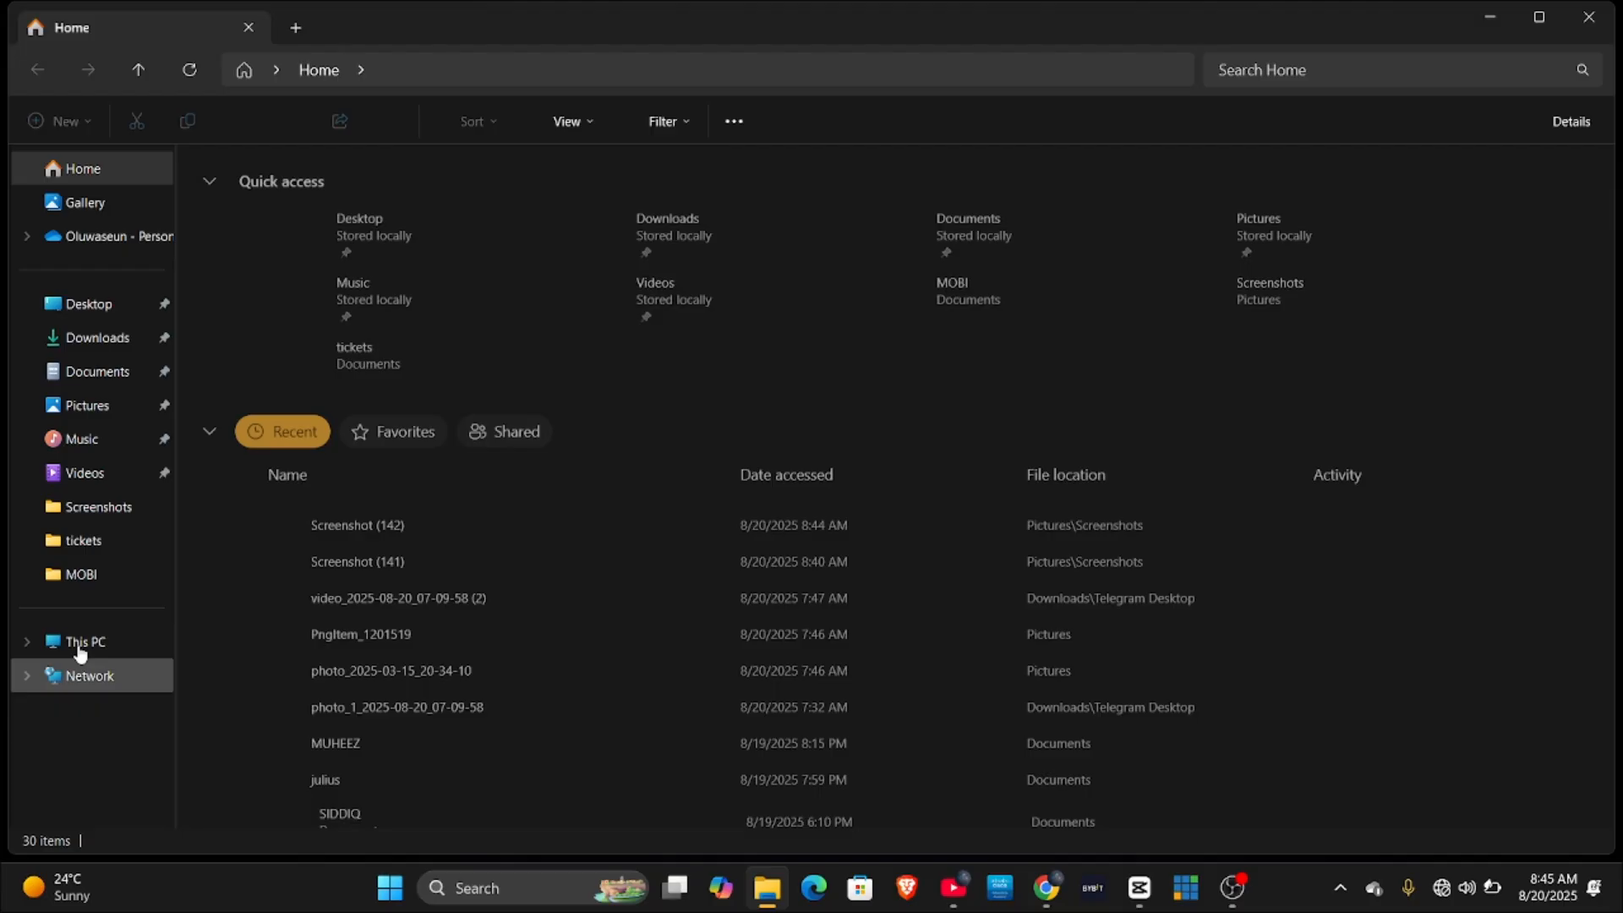
left_click(85, 642)
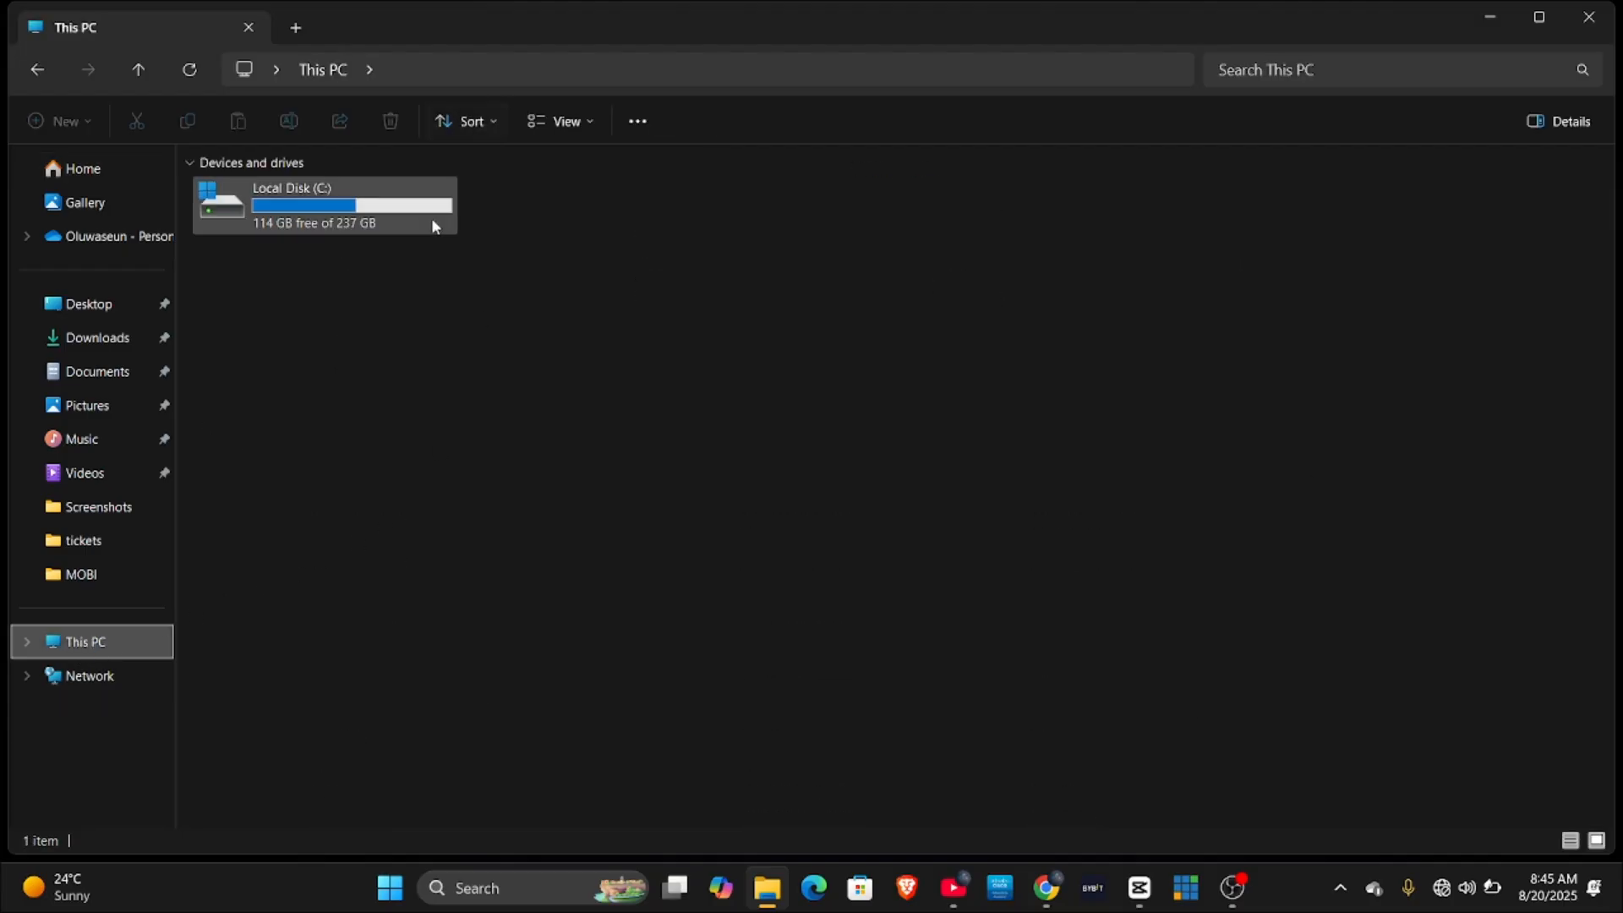
double_click(321, 204)
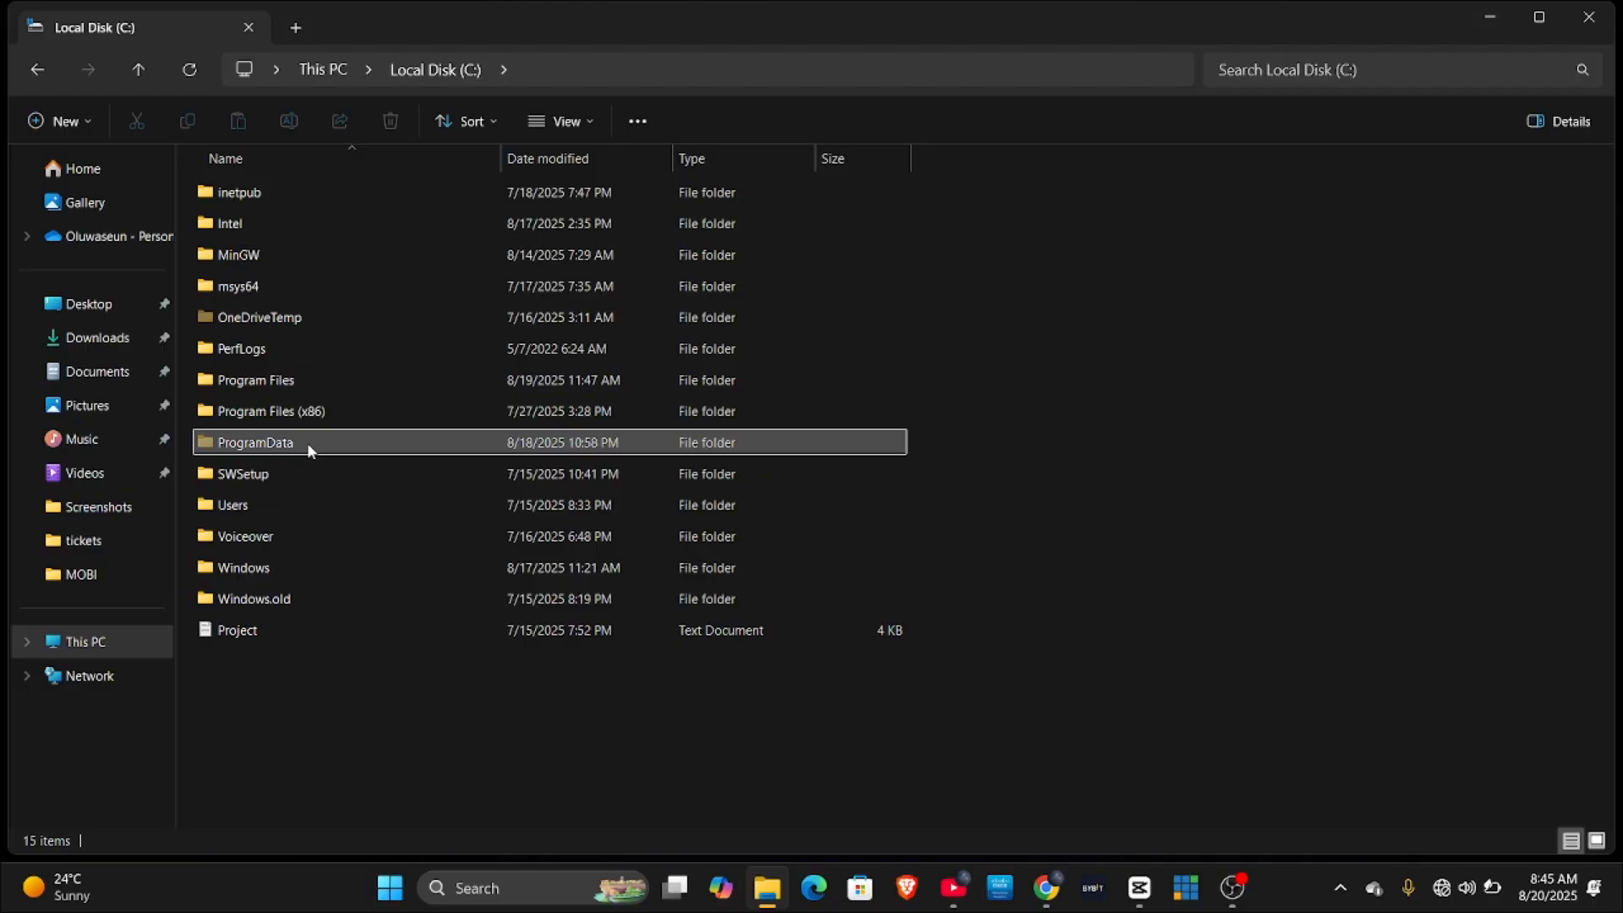
left_click(256, 443)
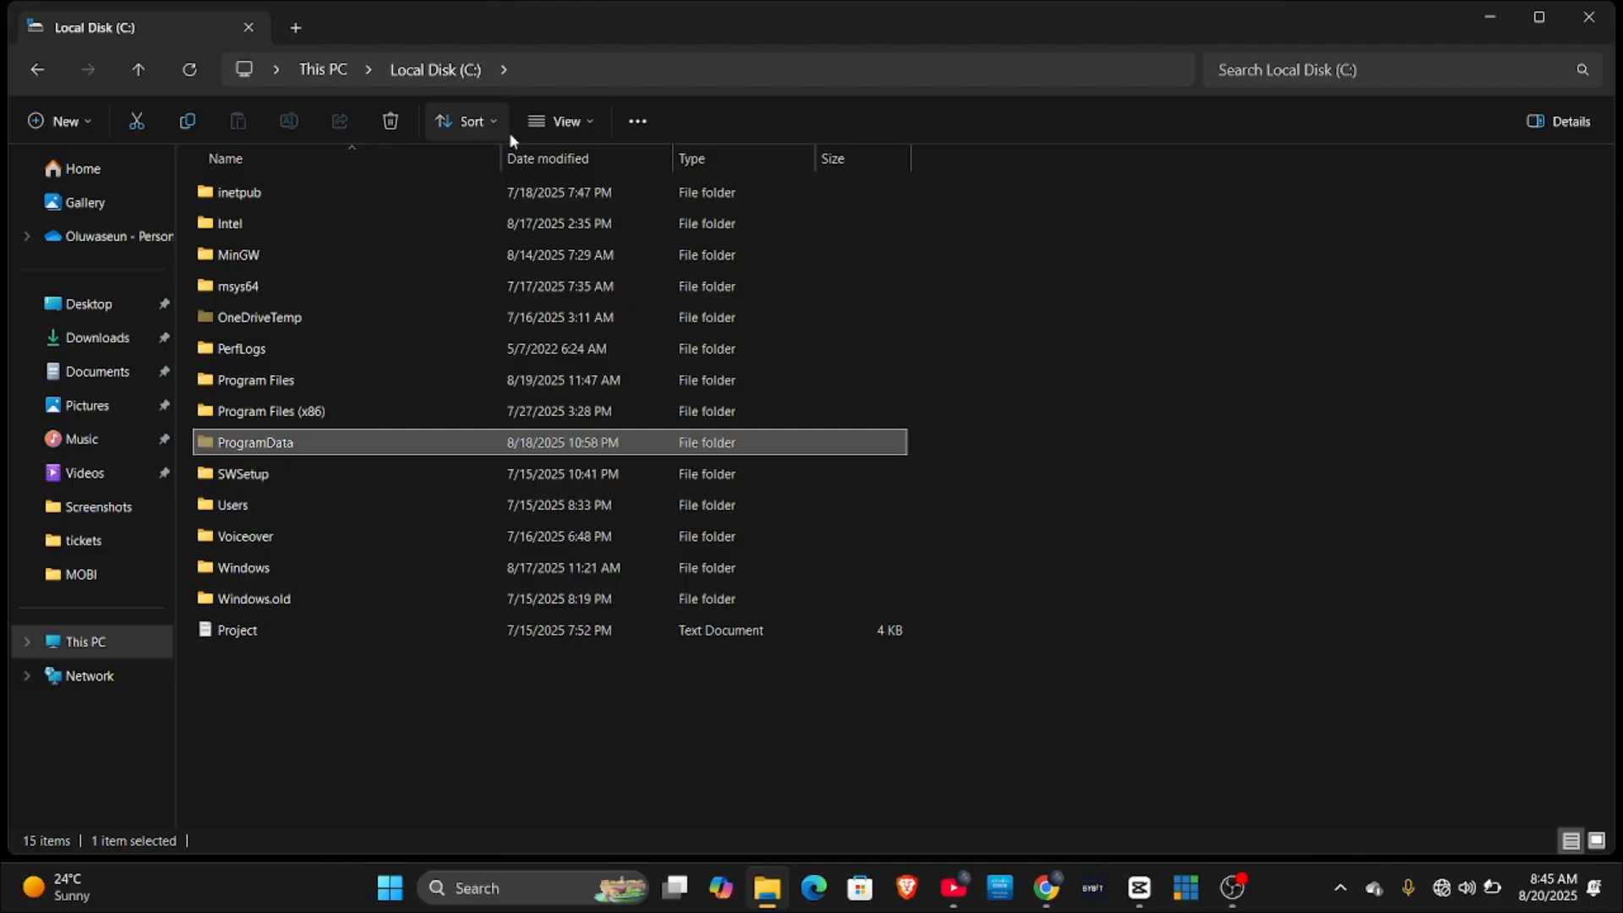
- Enable Show hidden files in Folder Options so hidden items appear in the listing
left_click(561, 122)
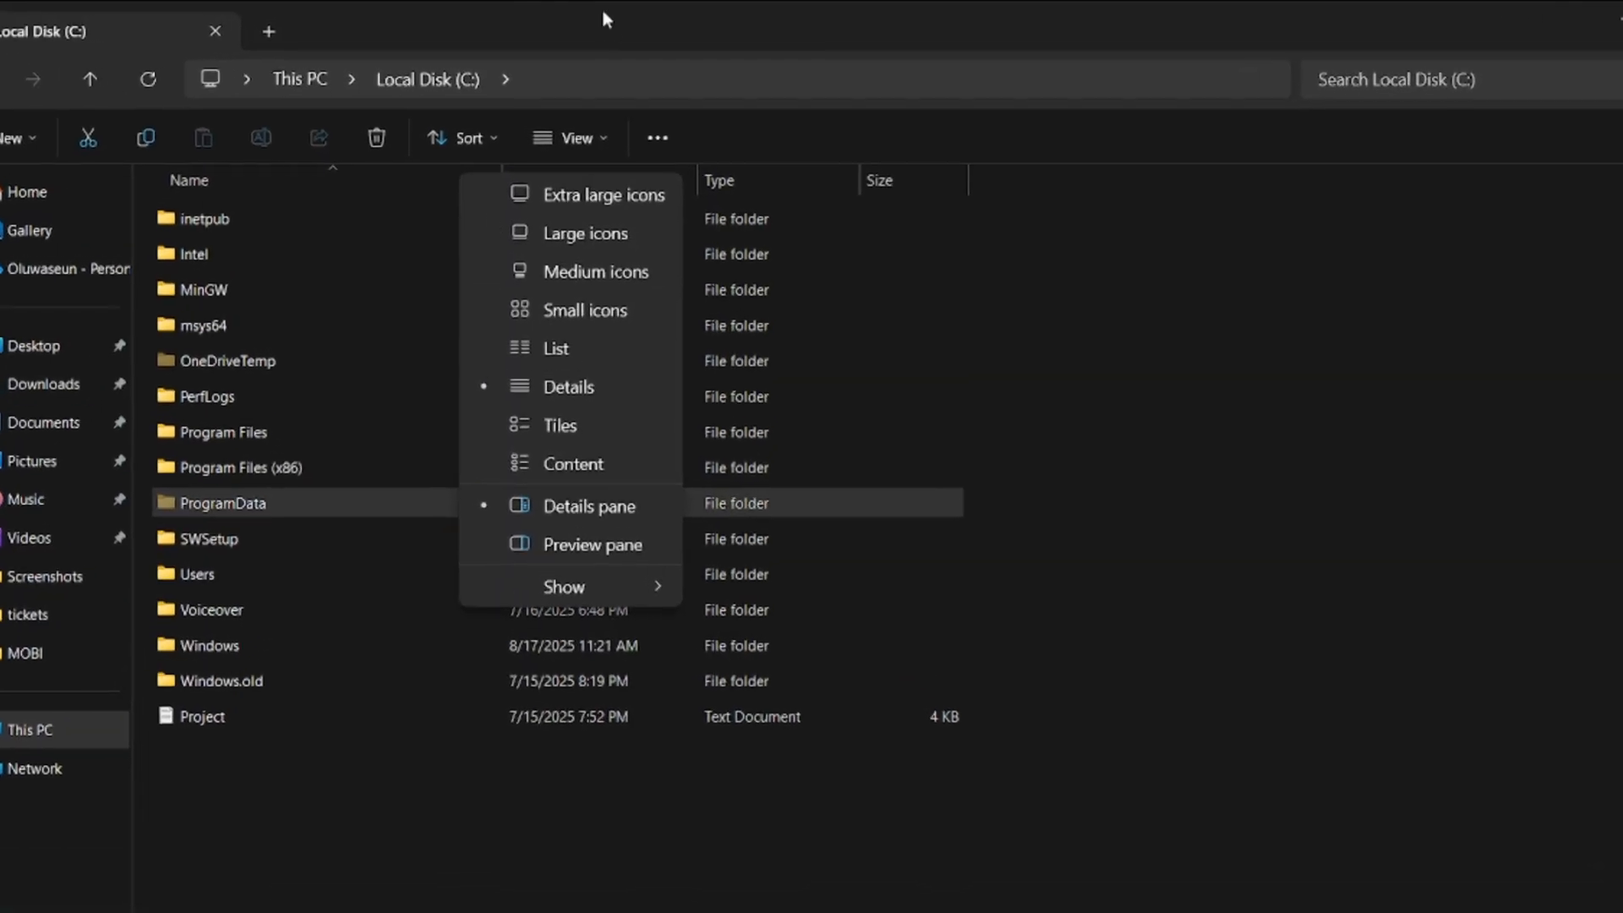
left_click(666, 146)
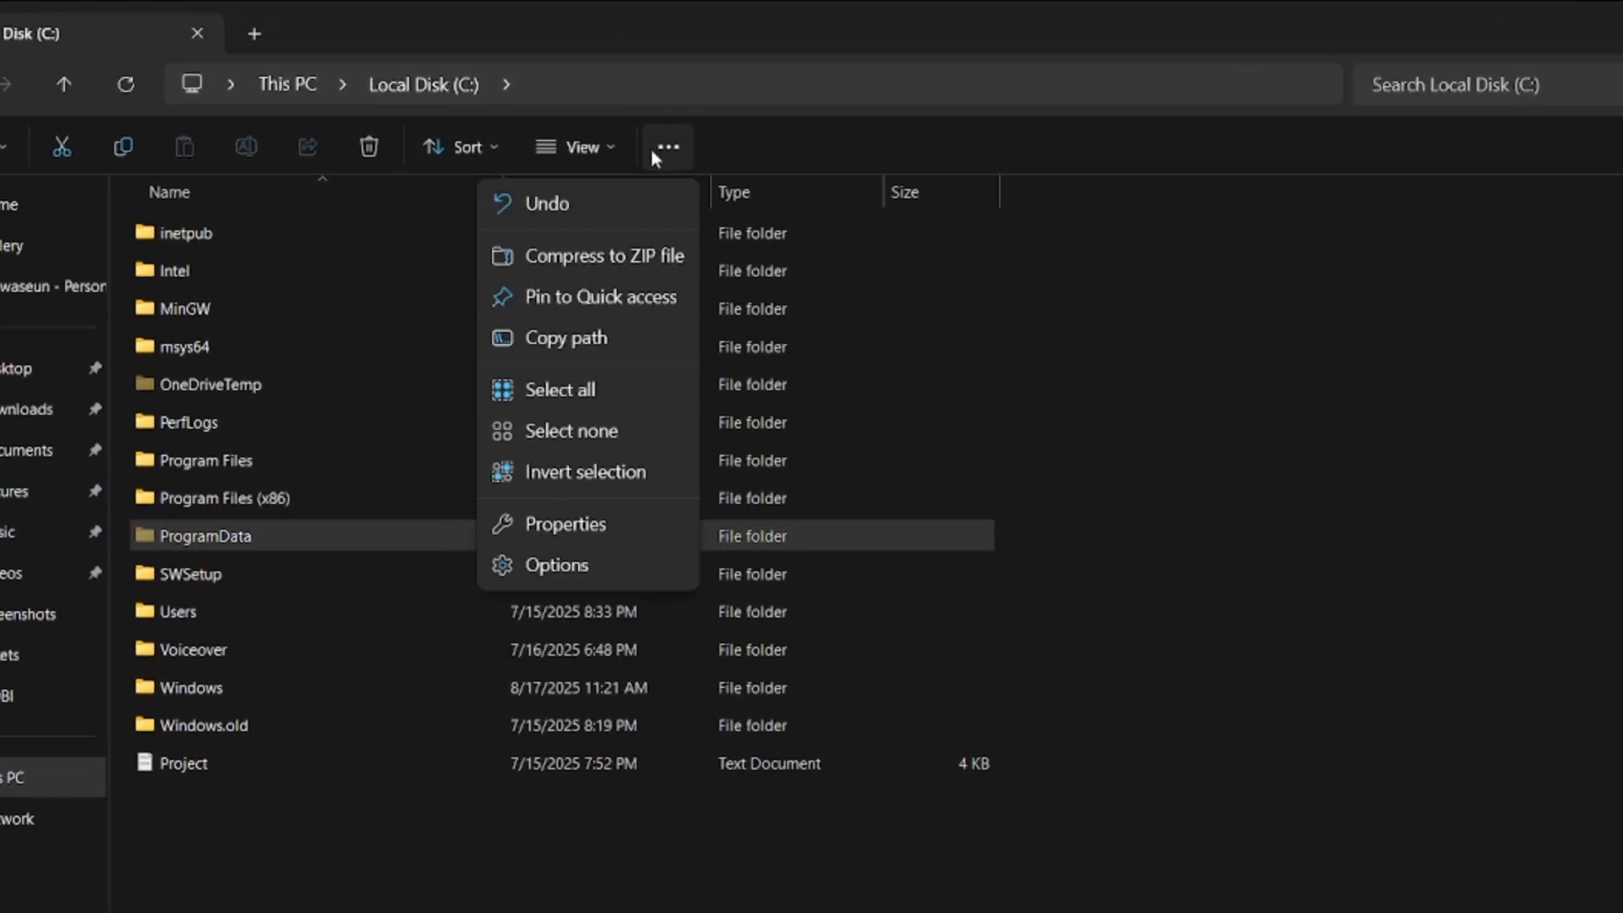
mouse_move(578, 536)
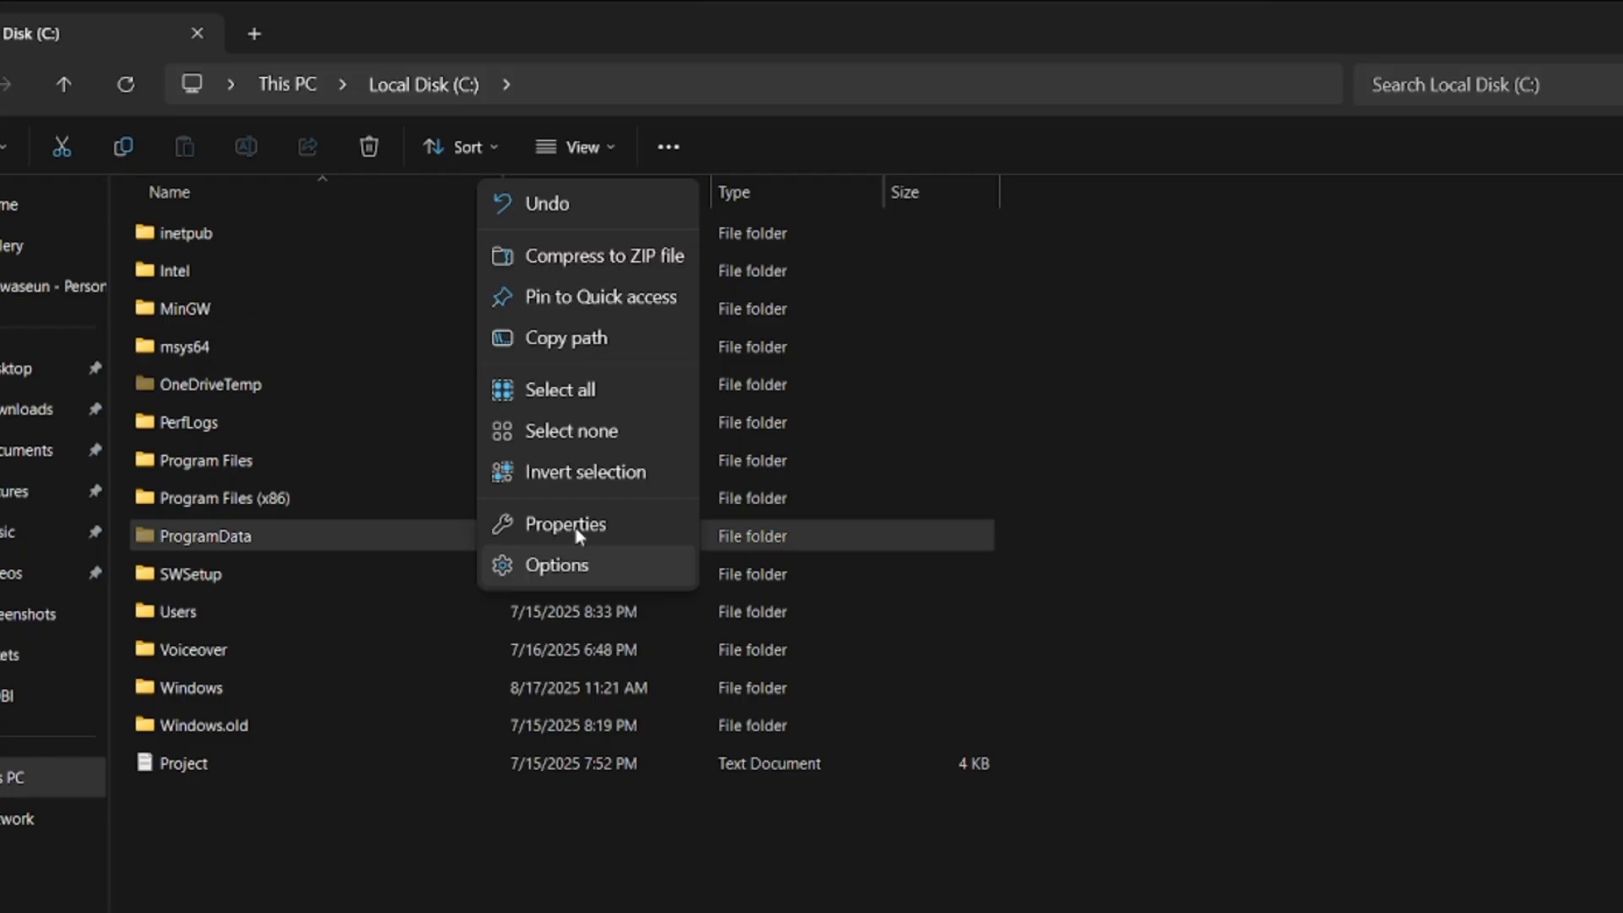
left_click(558, 564)
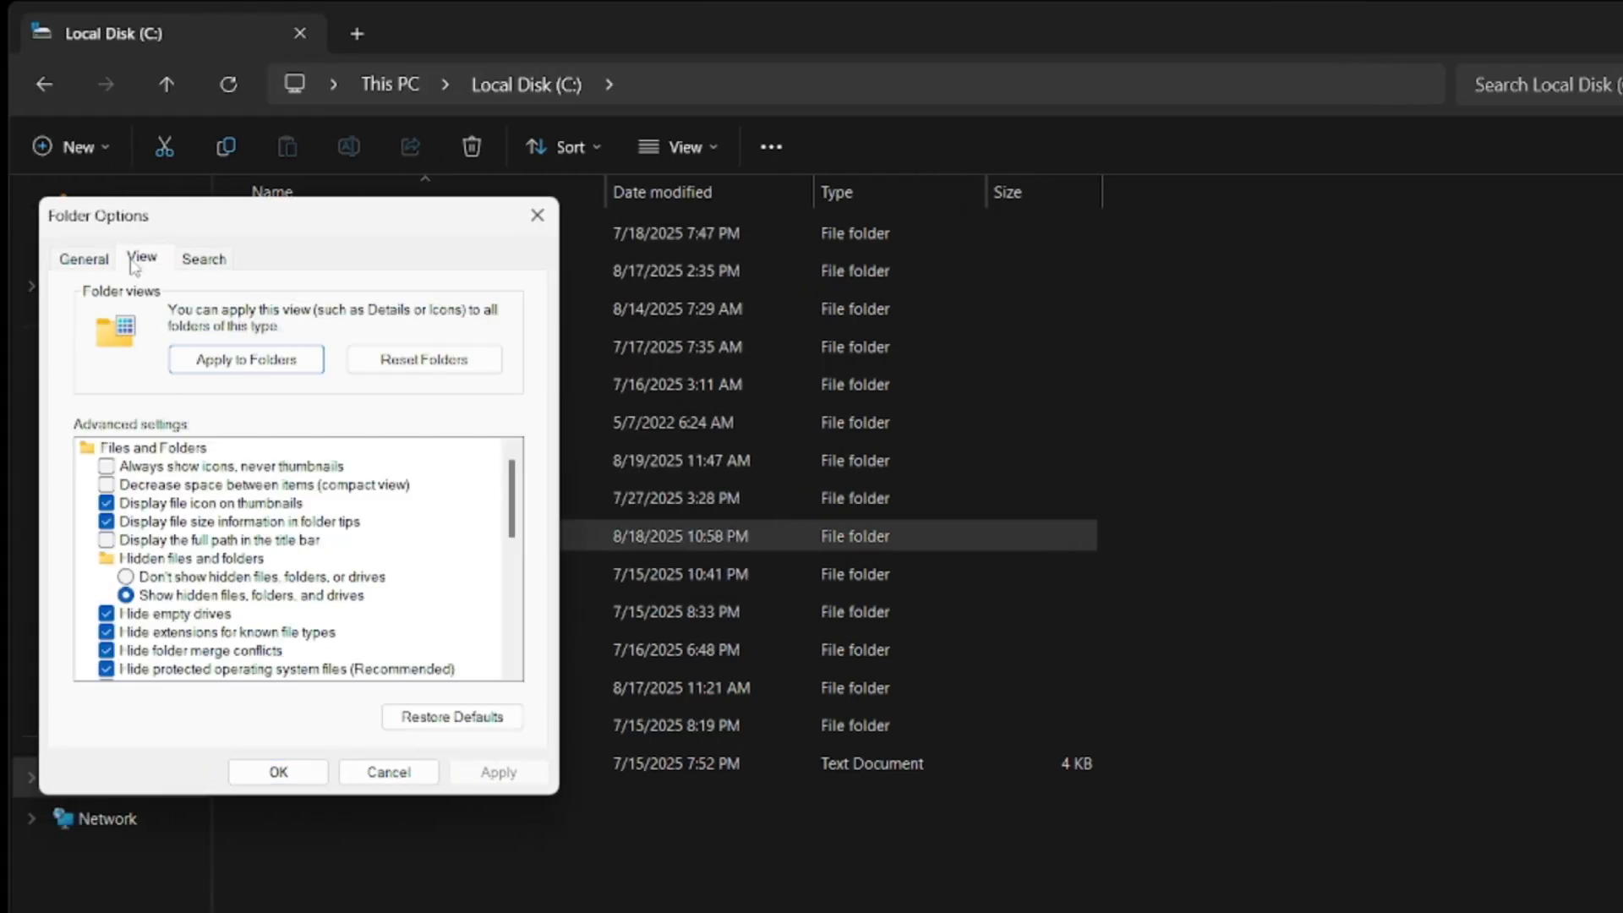
mouse_move(199, 595)
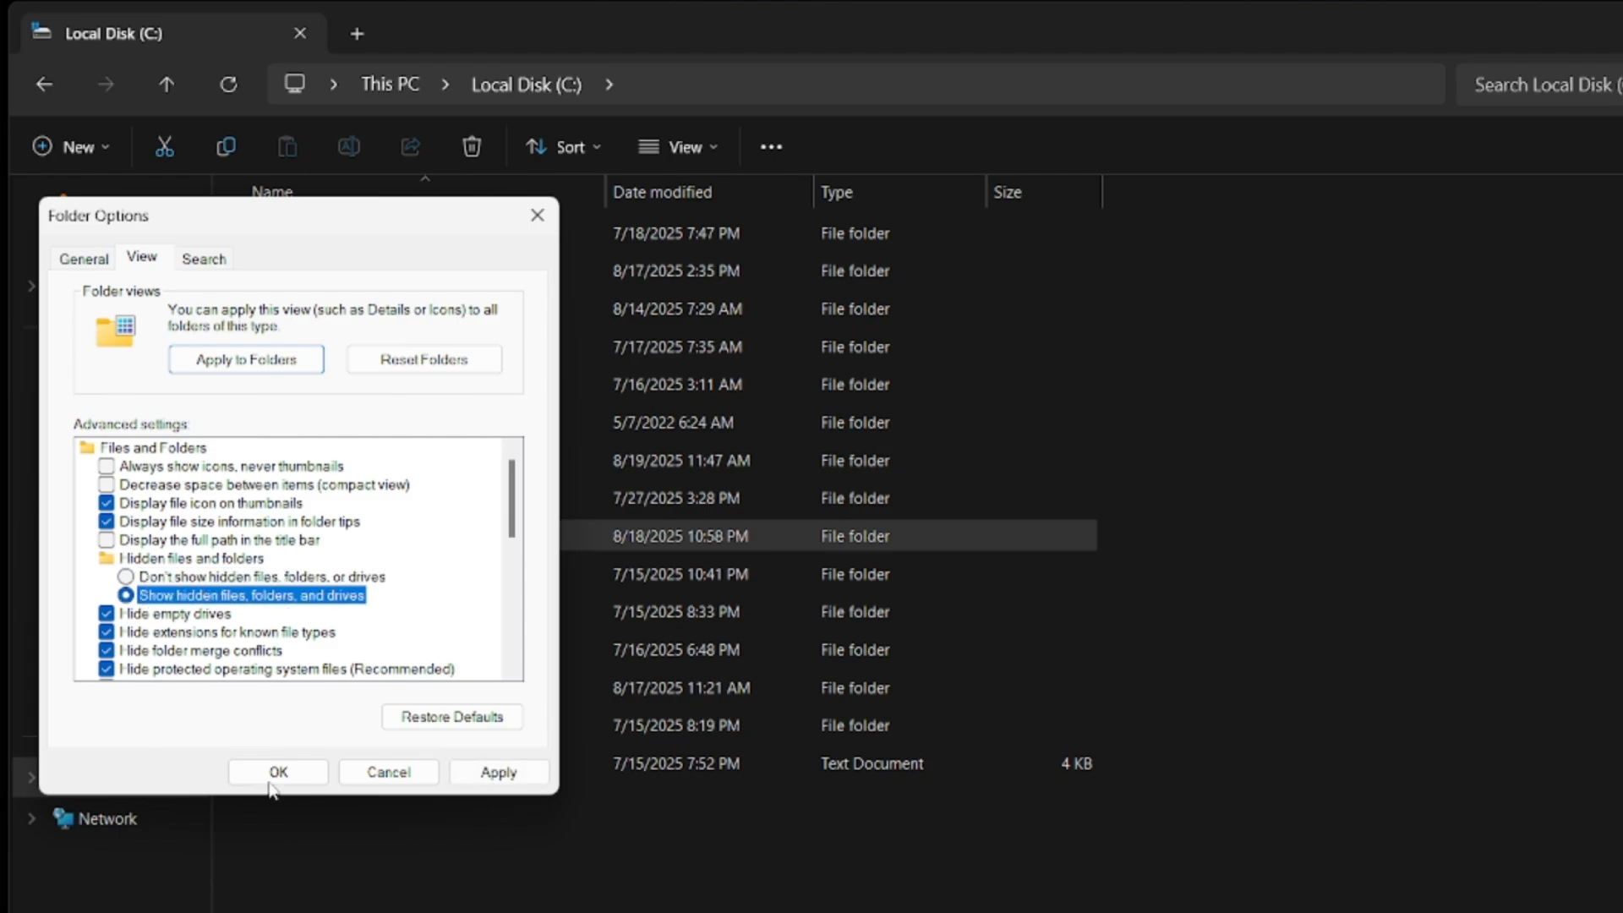
left_click(278, 771)
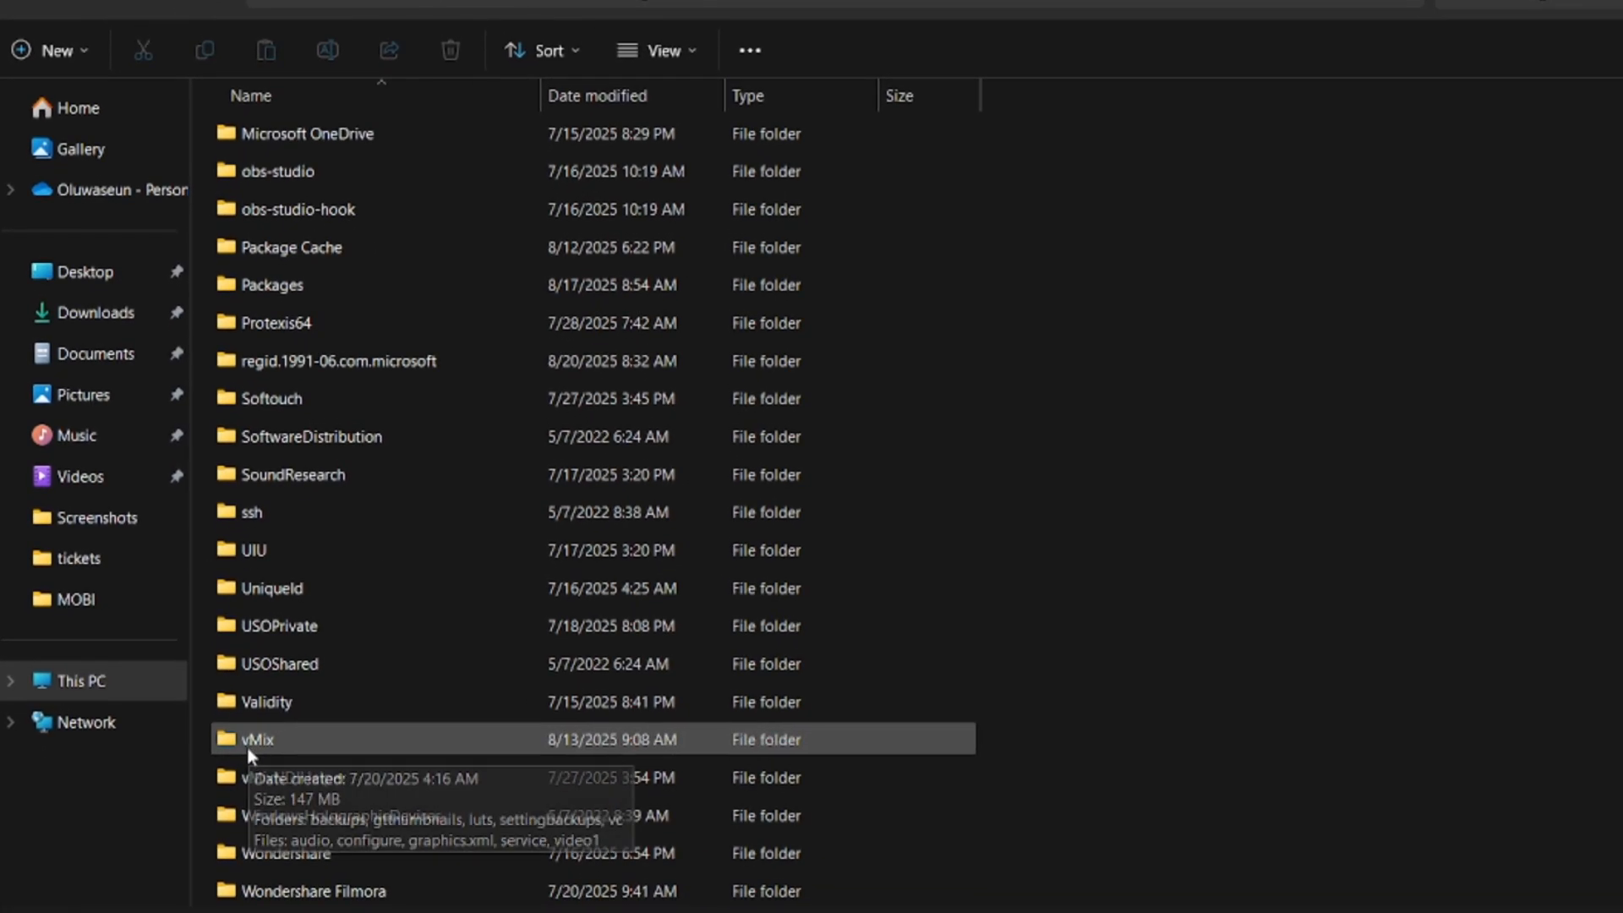
- Go into ProgramData\vMix and create a new folder beside the video1 file
left_click(656, 49)
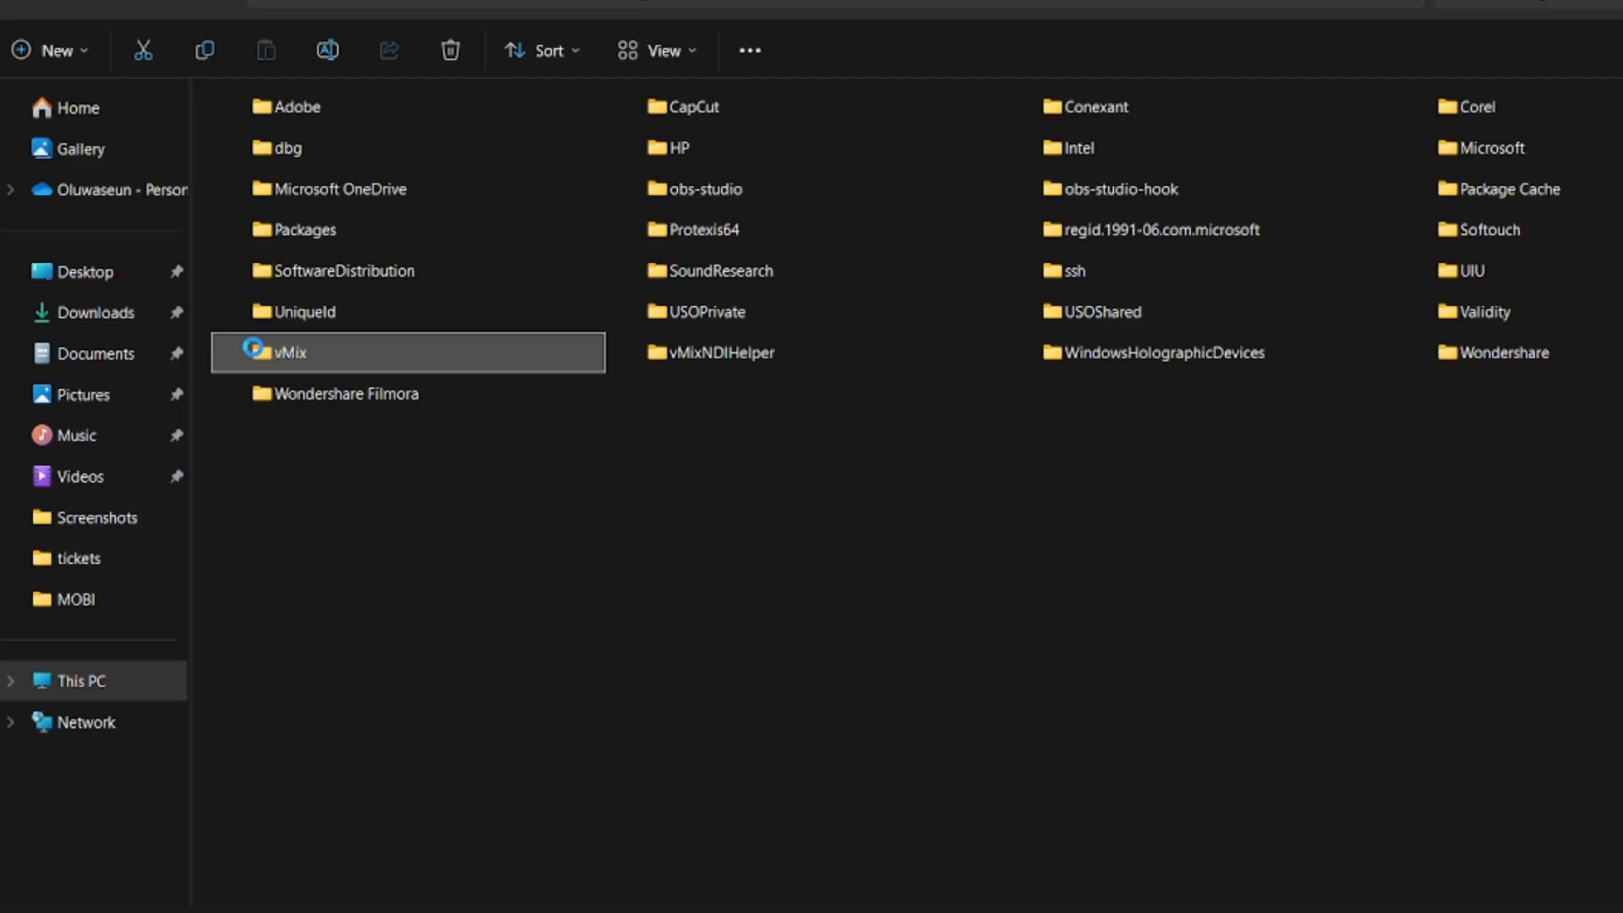
double_click(289, 351)
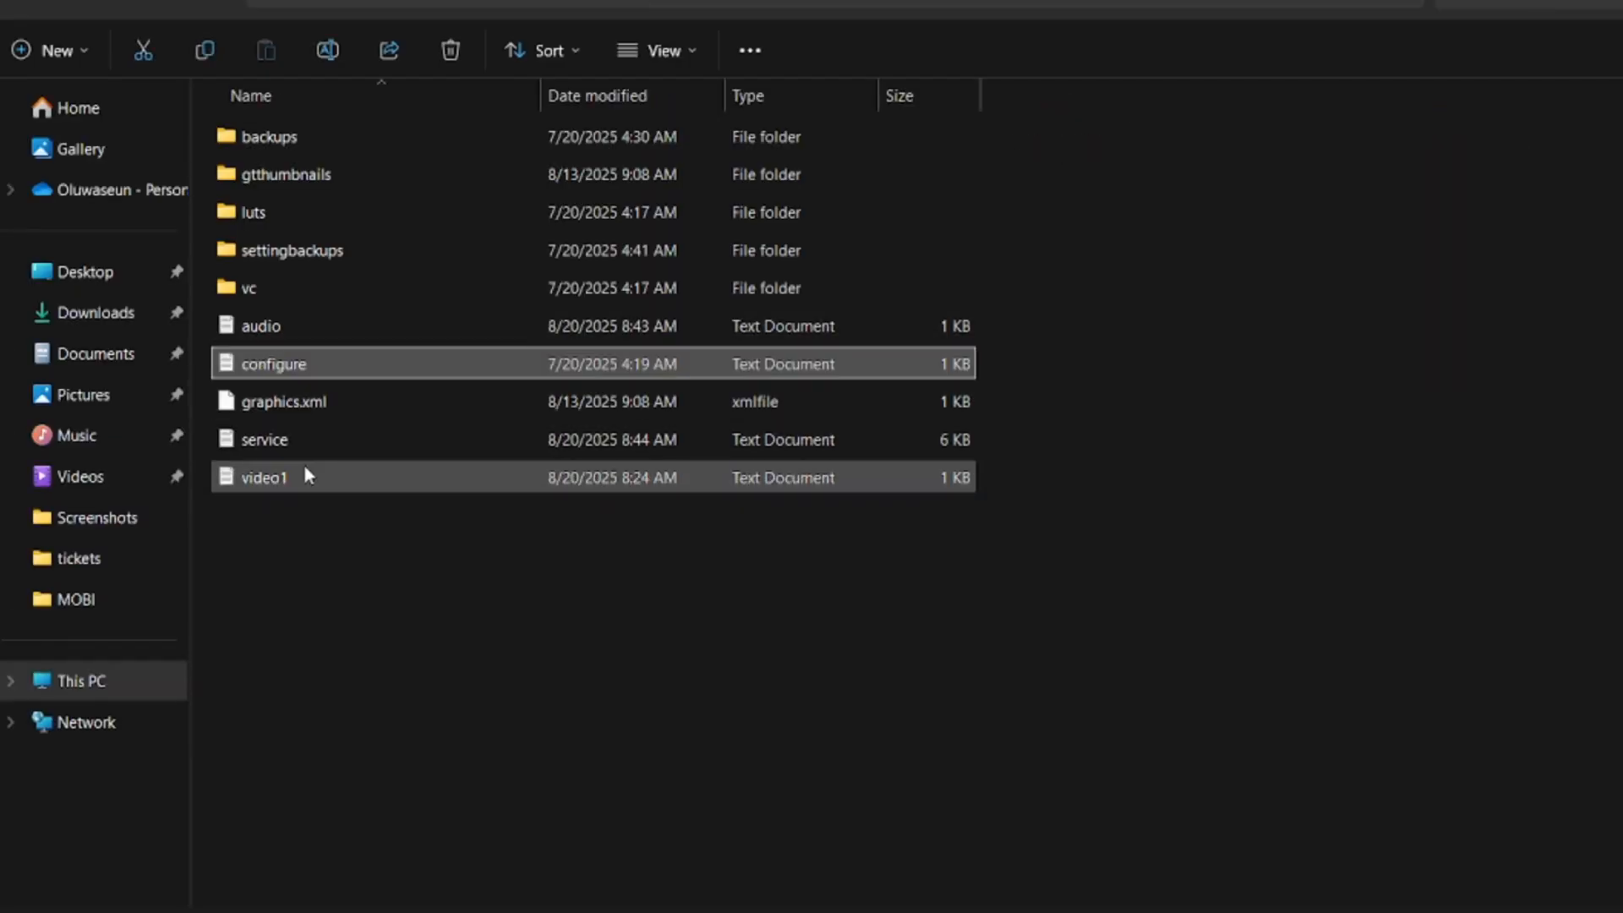
left_click(262, 477)
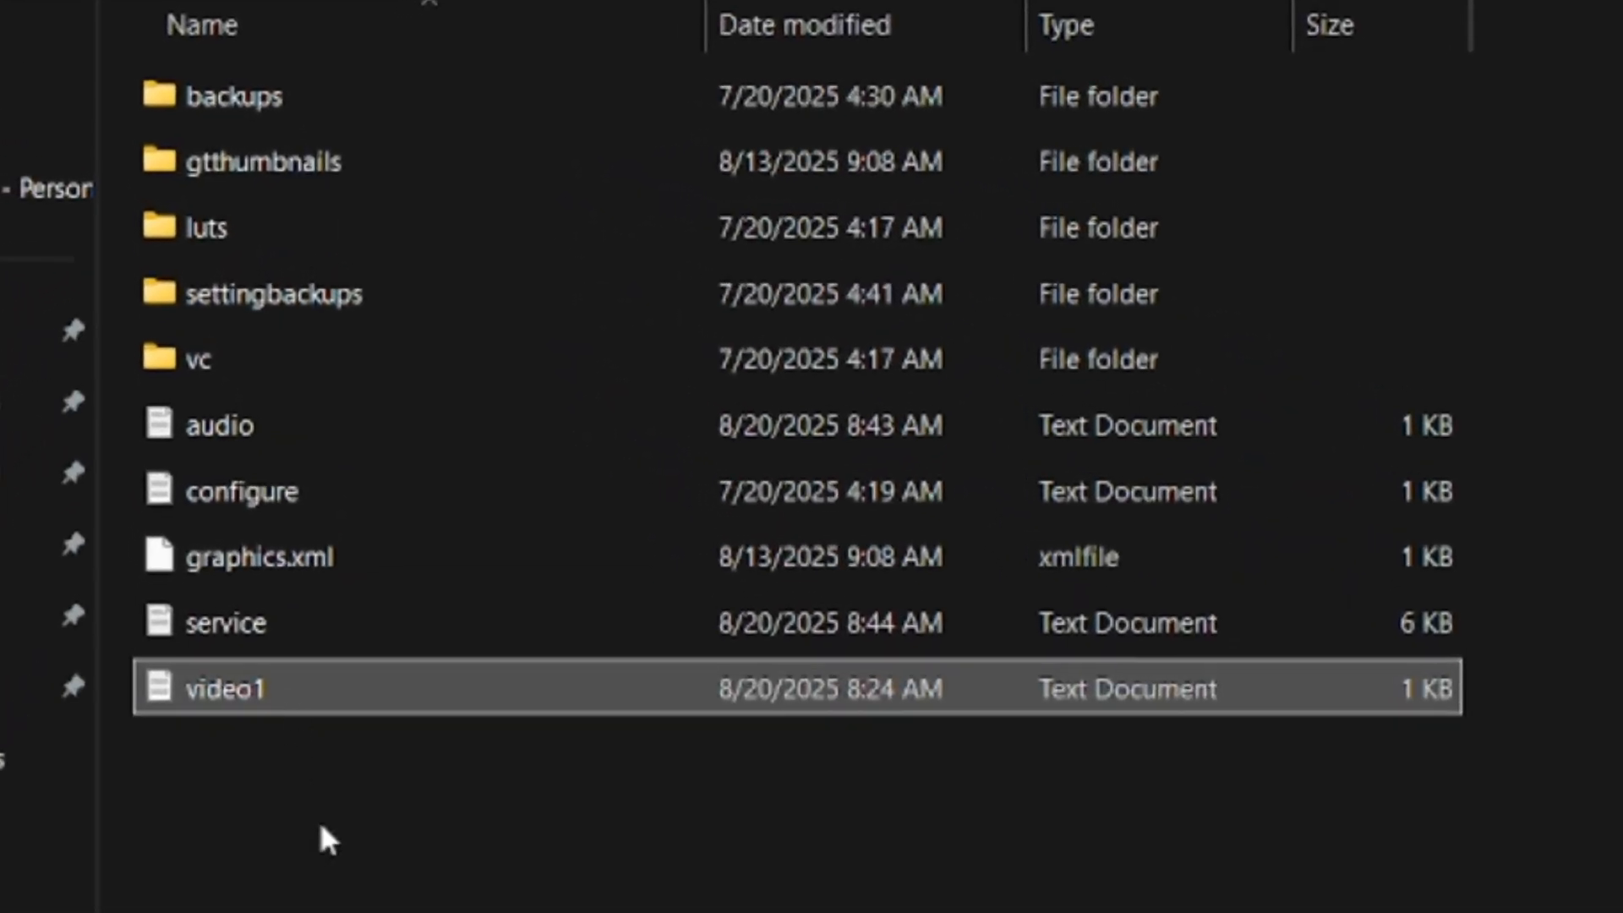
right_click(324, 840)
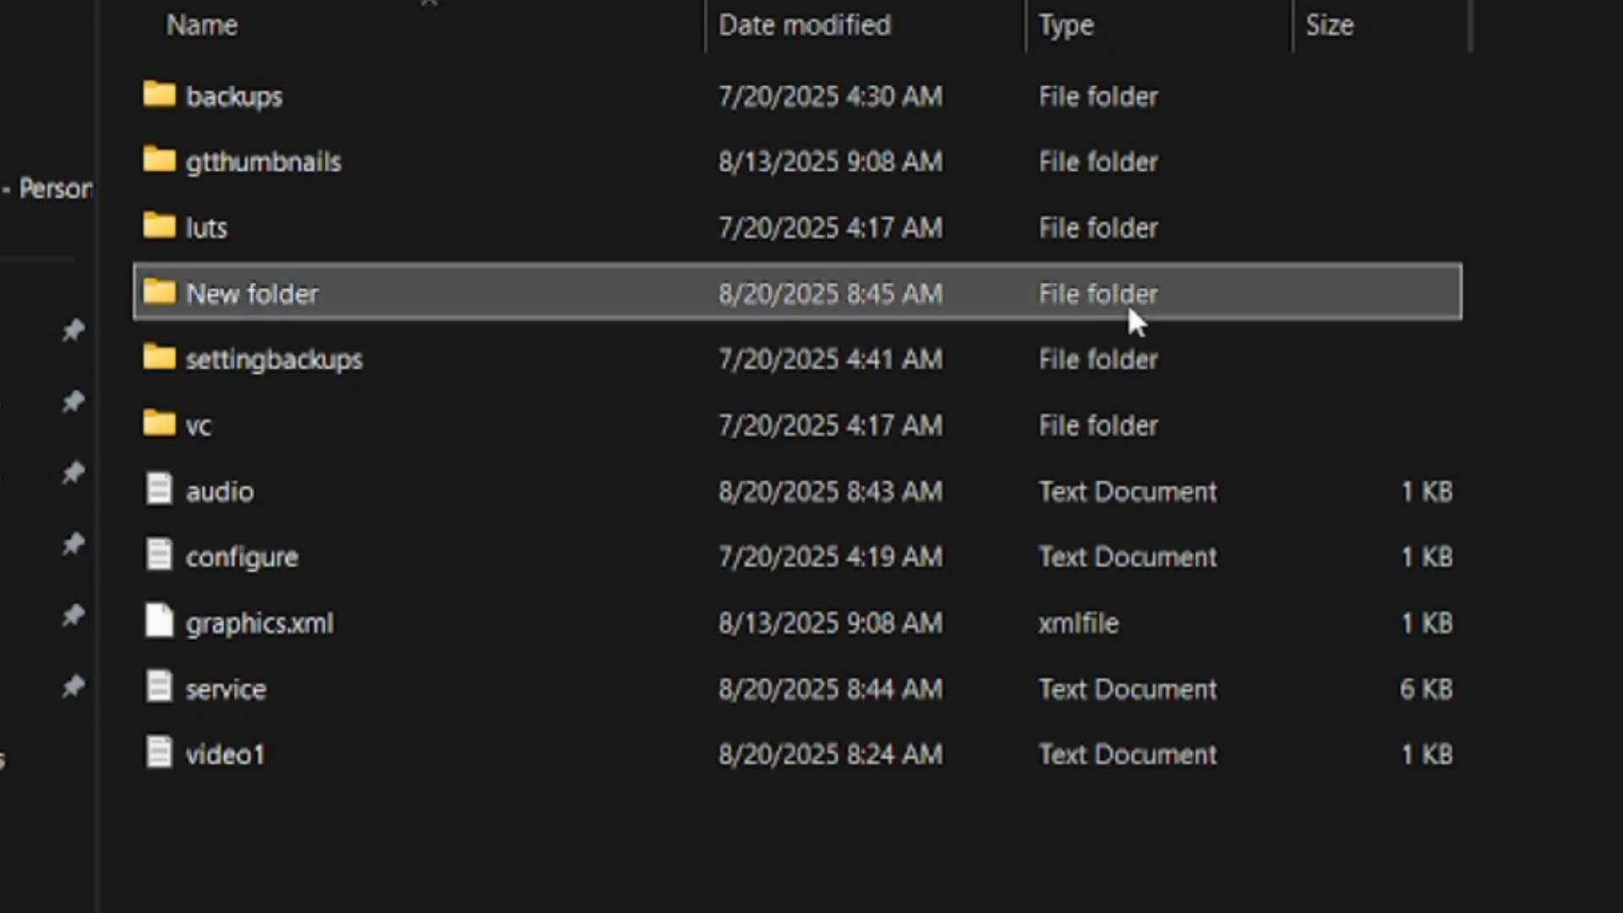
- Copy video.txt from New folder back into the vMix folder, replacing the existing file
double_click(247, 291)
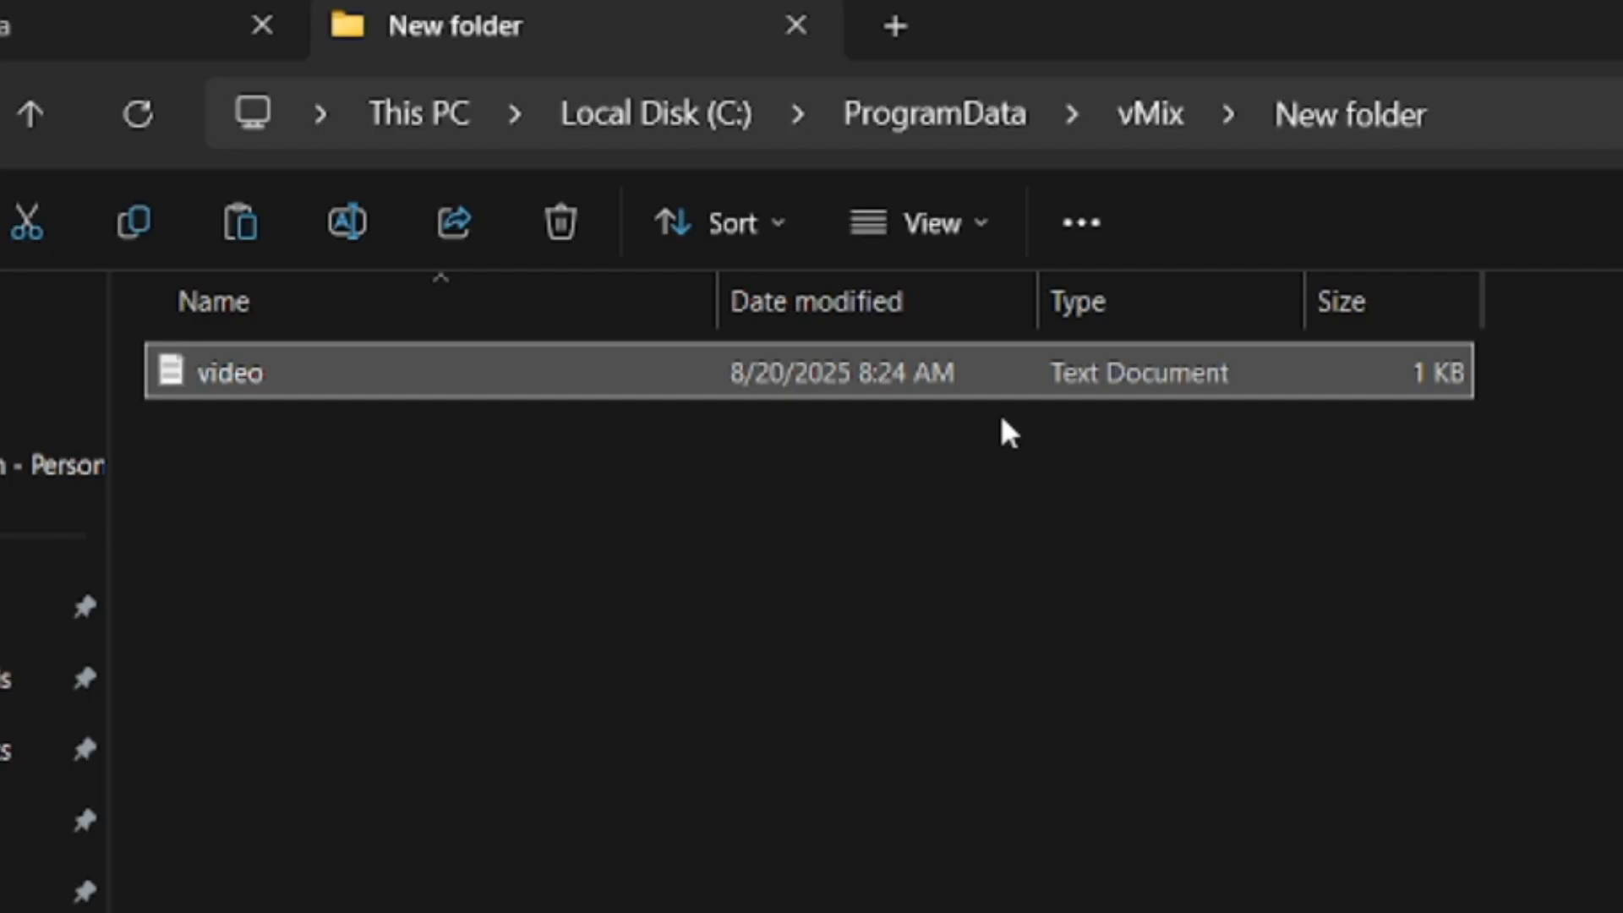
mouse_move(926, 406)
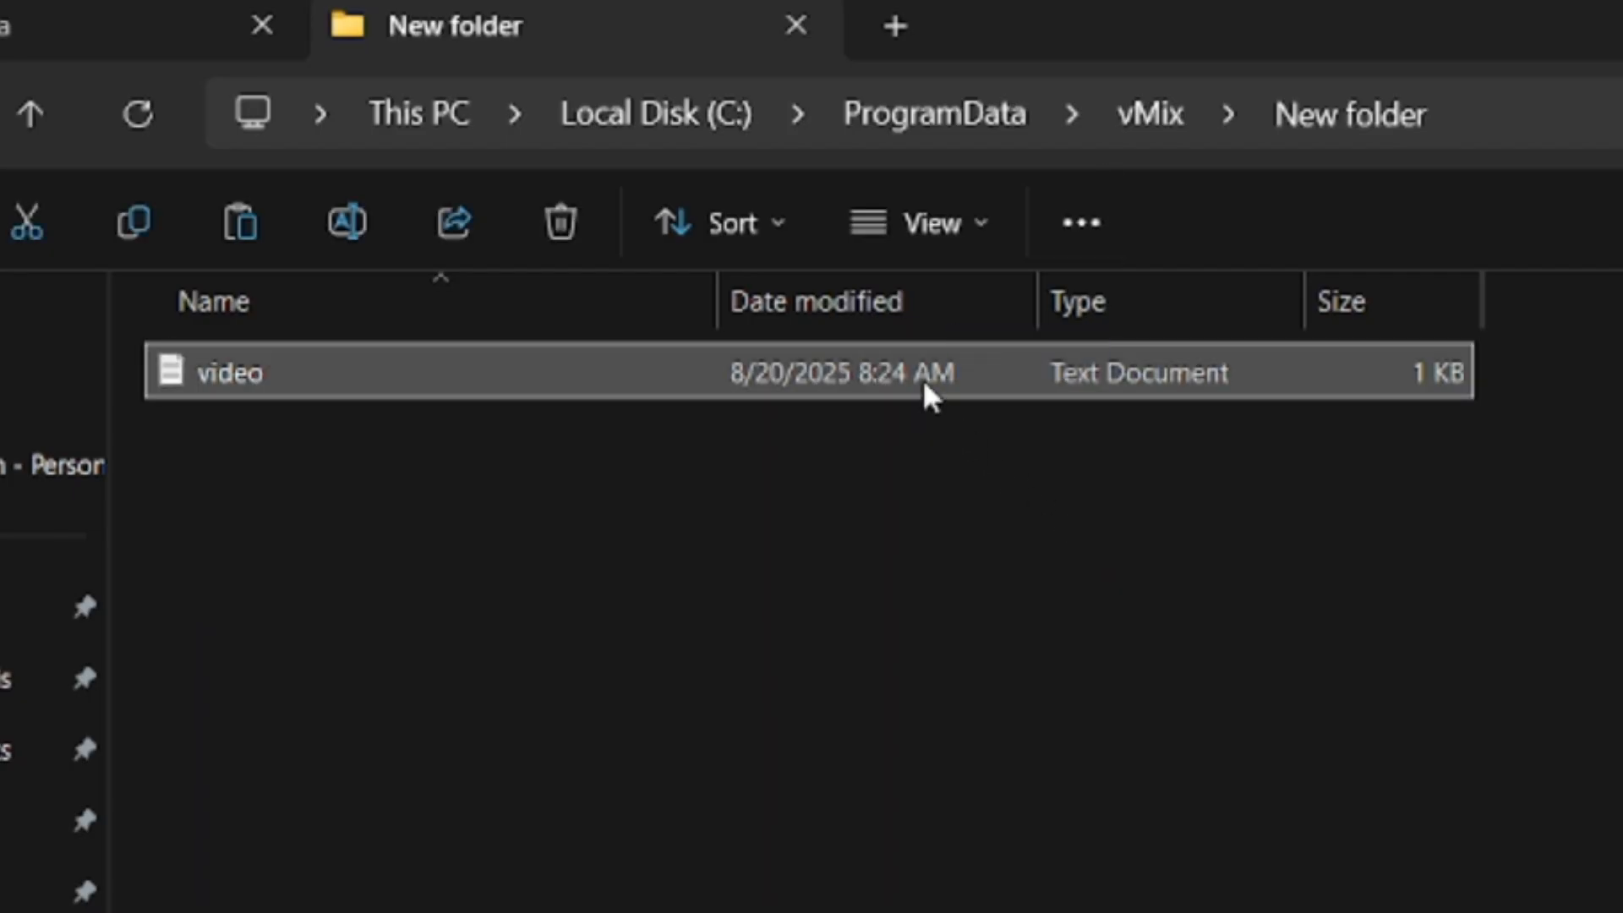
left_click(1149, 115)
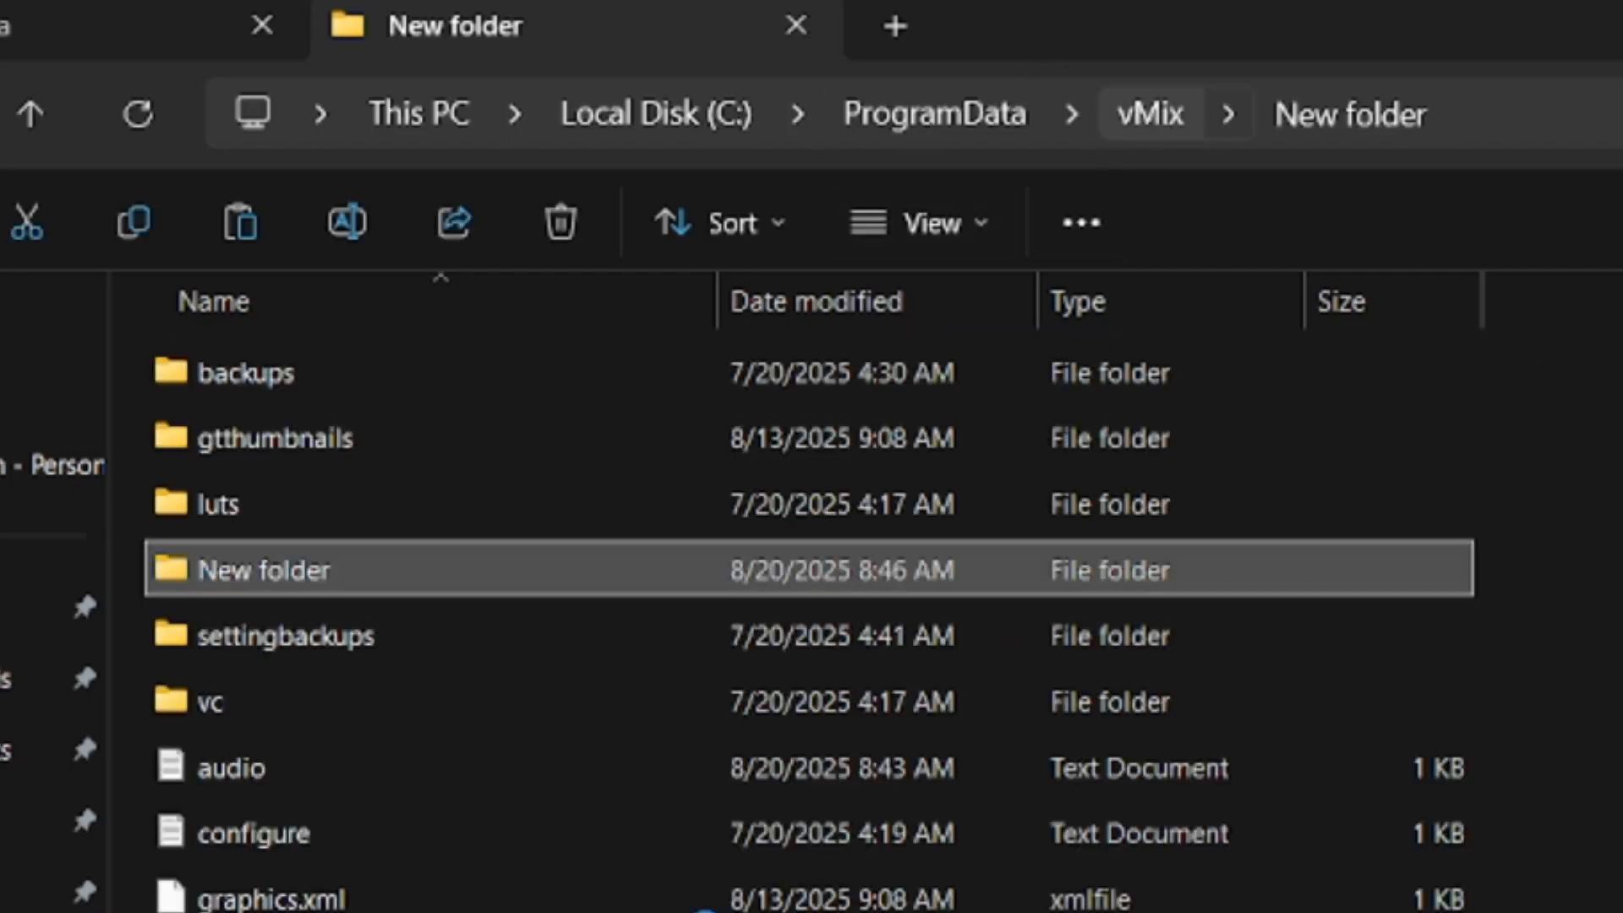
scroll("down", 3)
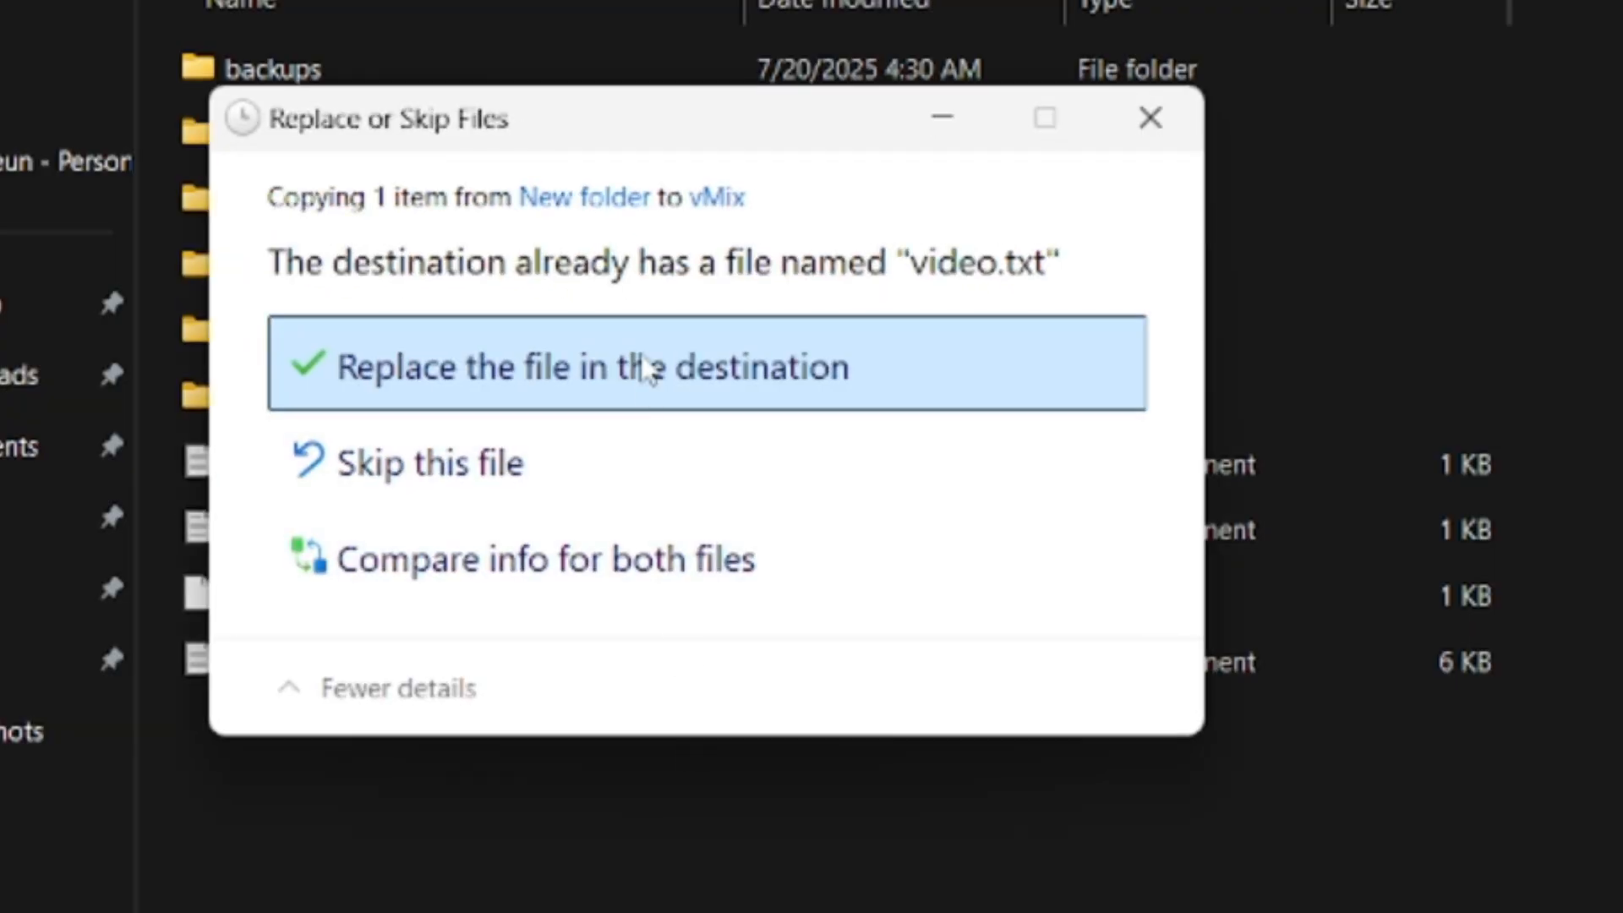
left_click(595, 365)
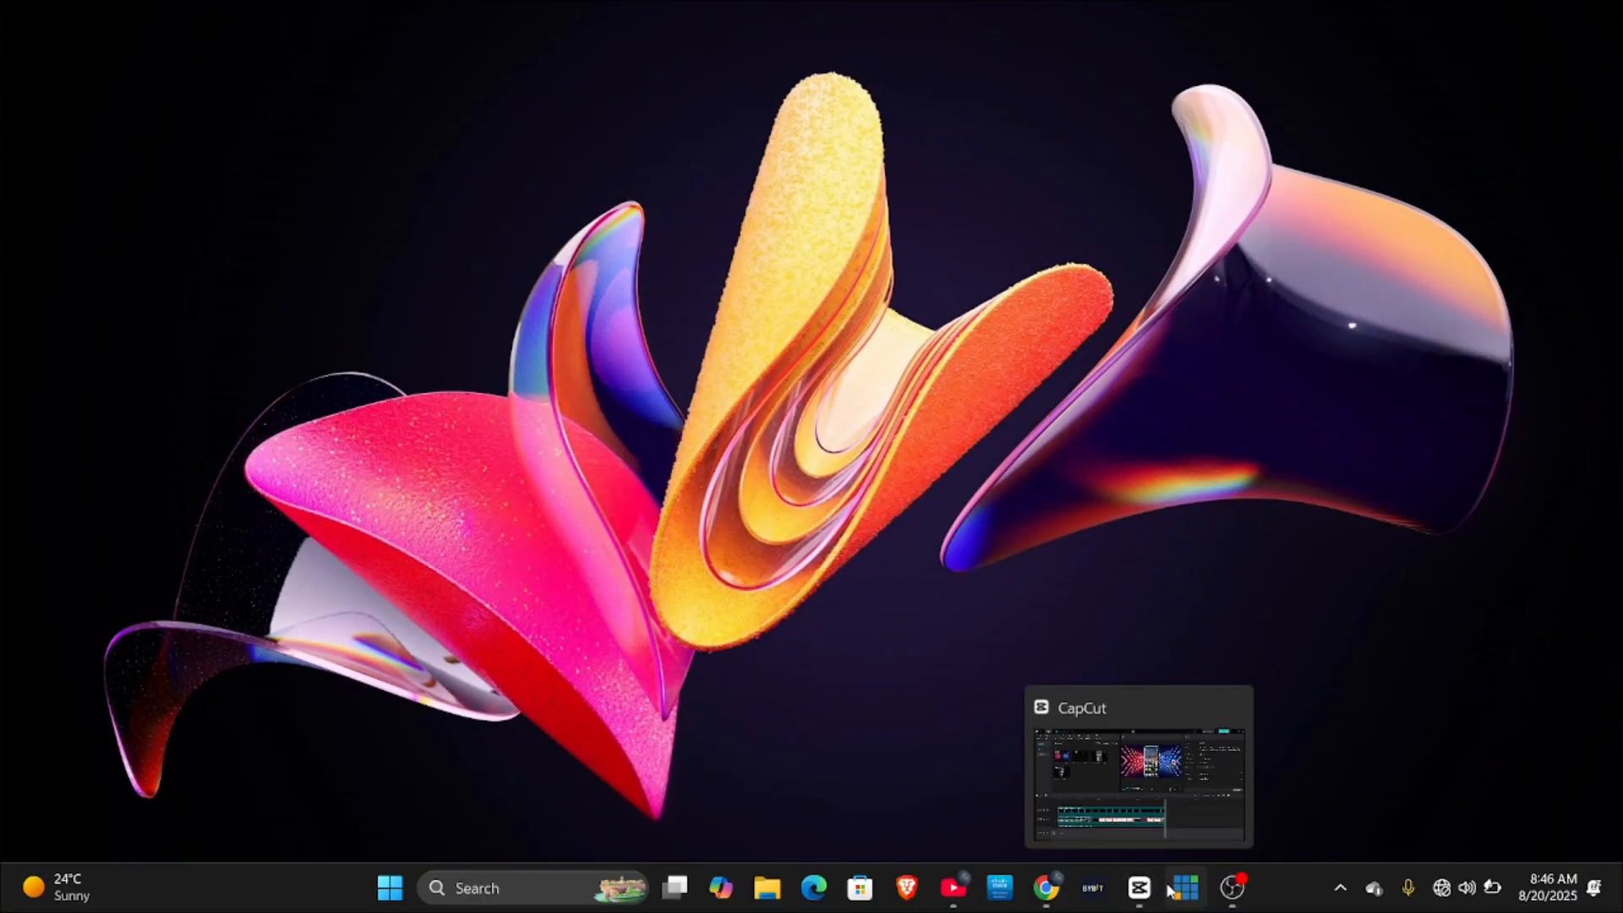
- Relaunch vMix Pro from the taskbar so it starts without the video.txt error
left_click(1185, 888)
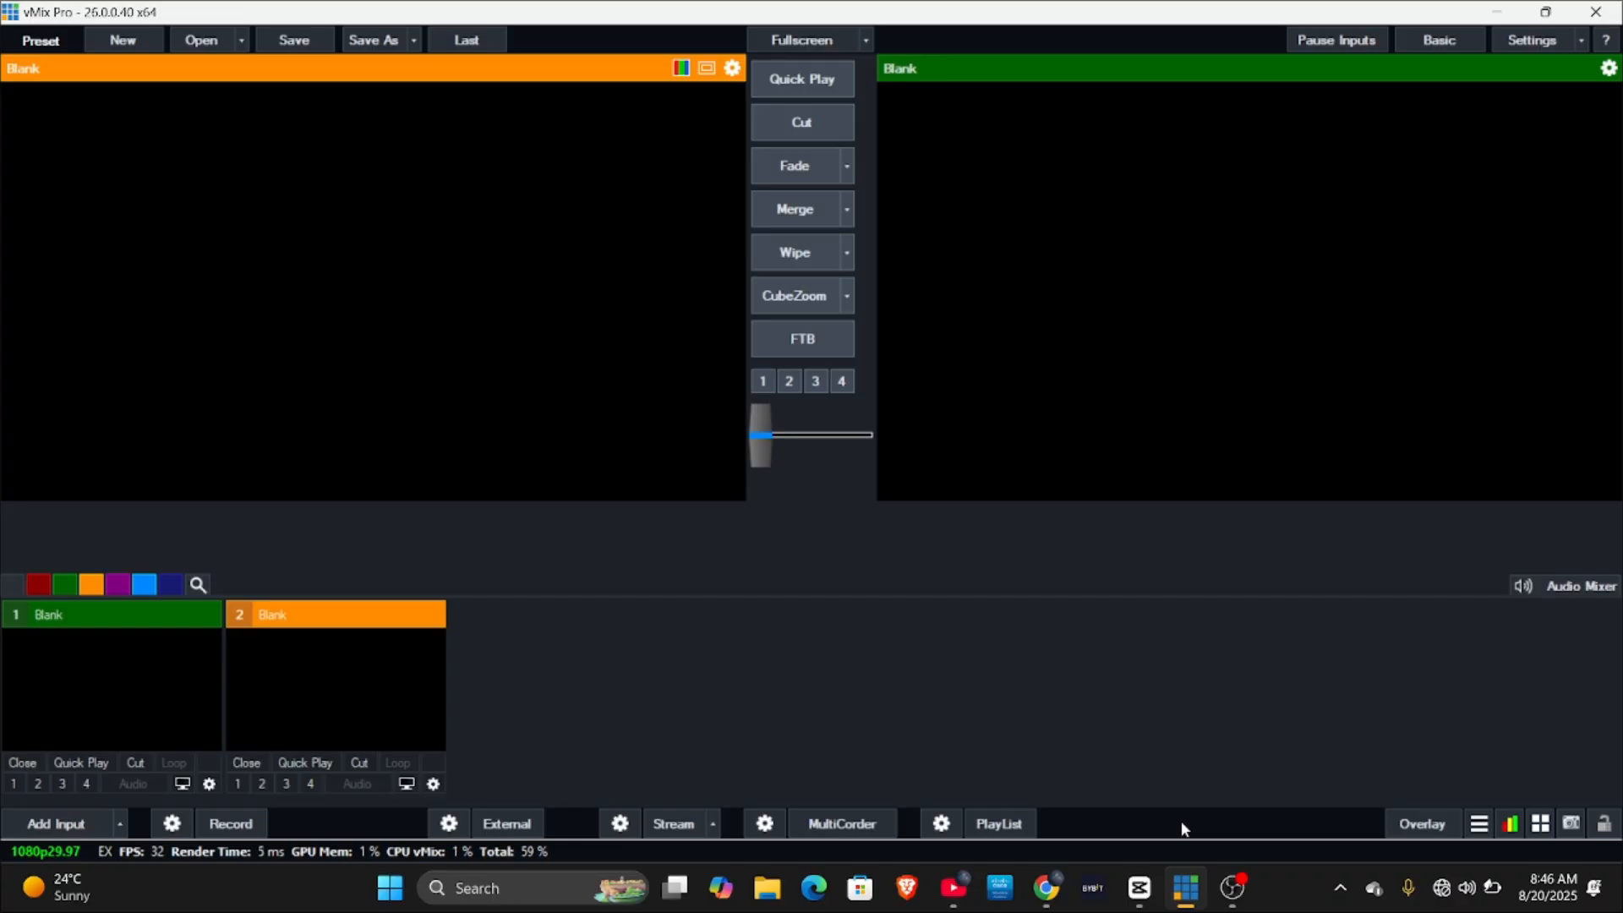
mouse_move(1302, 437)
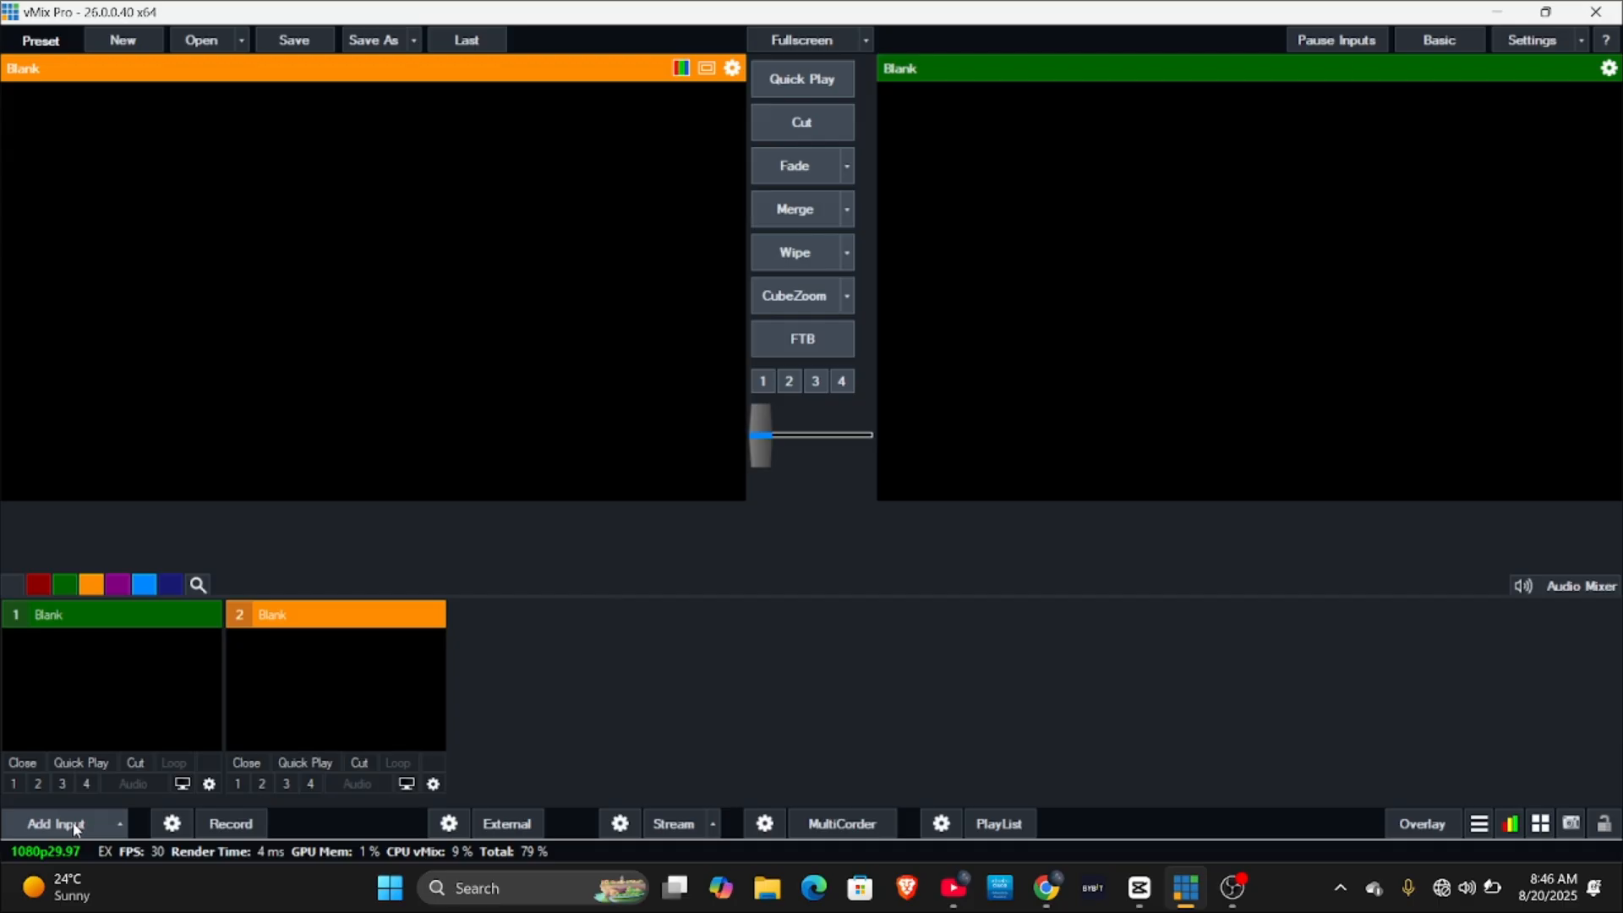
- Add the 'Title 0- The Classic Green' title template as input 1 and leave it showing in Output
left_click(52, 823)
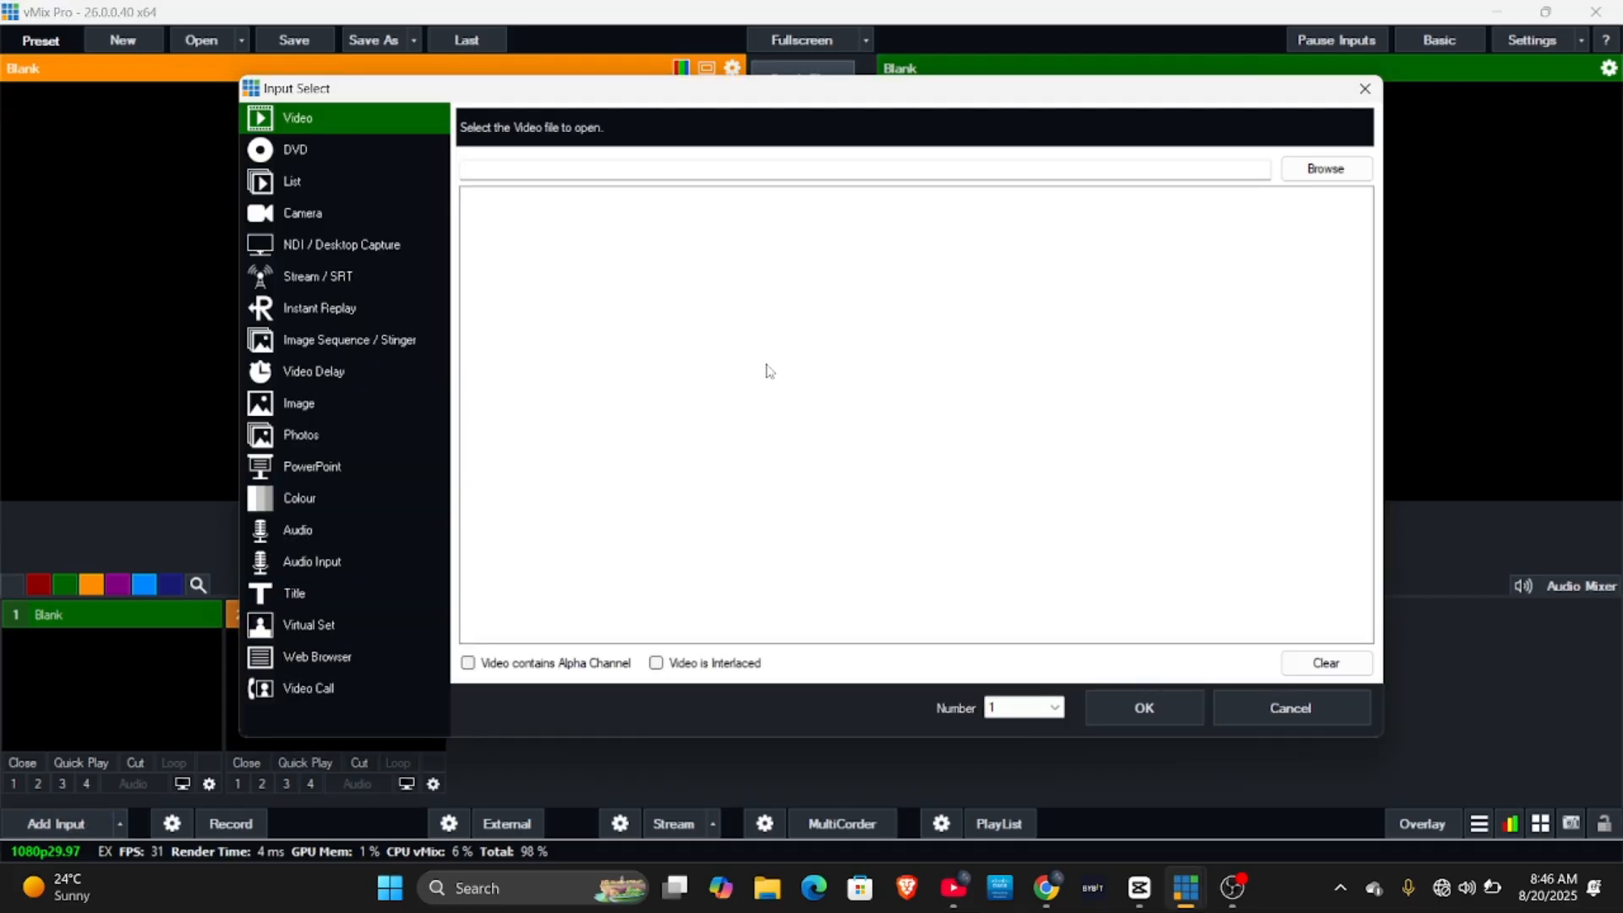
left_click(350, 340)
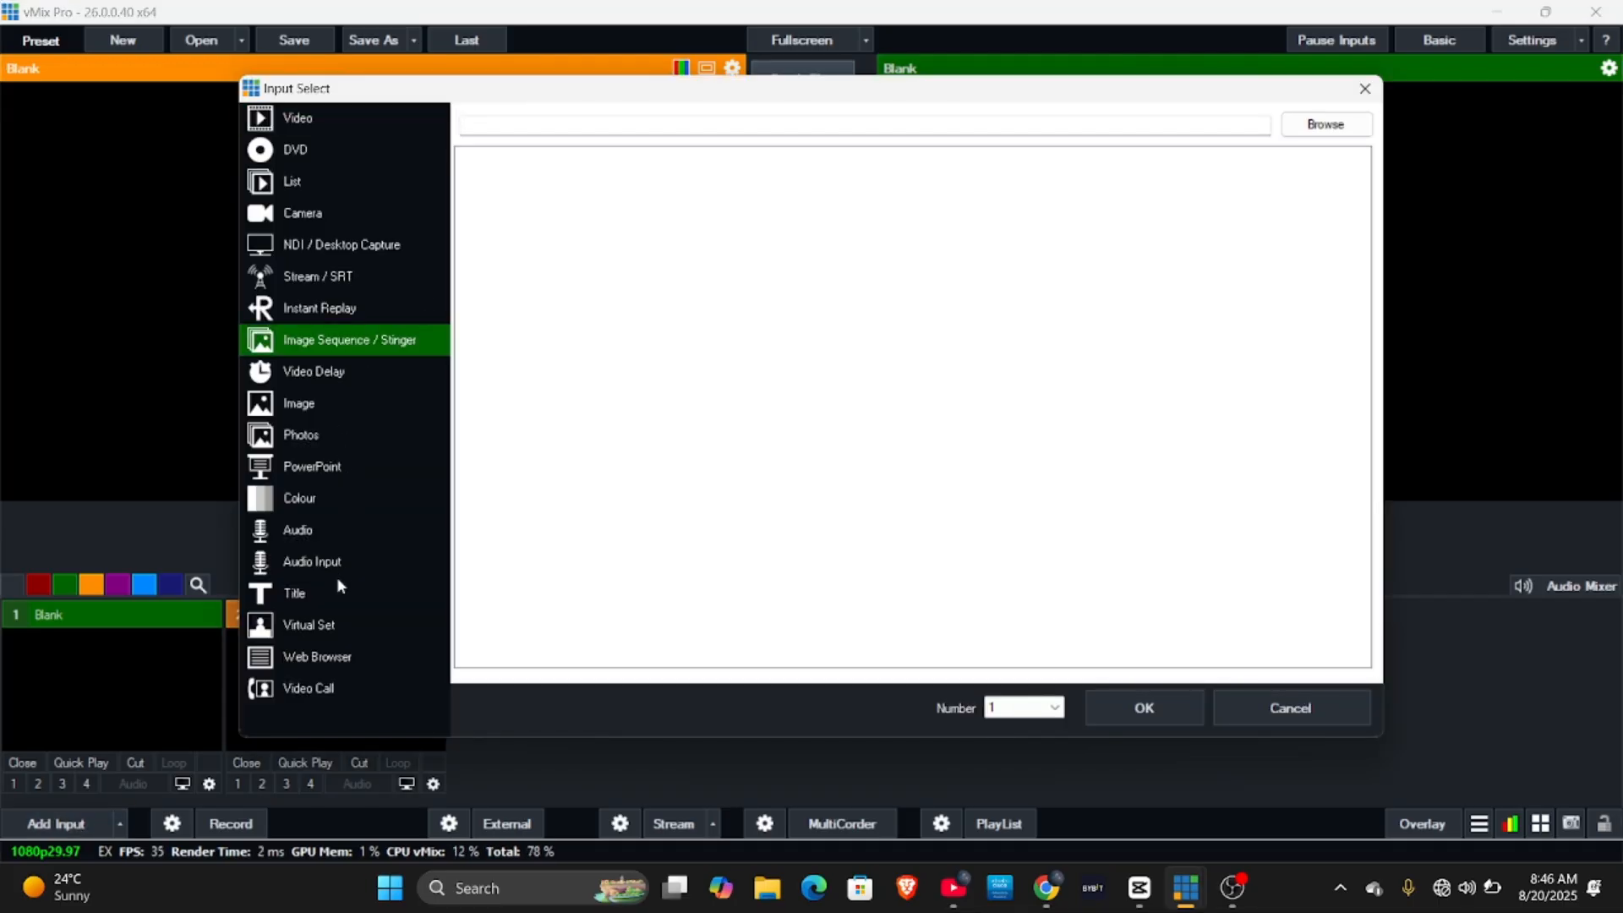
left_click(295, 594)
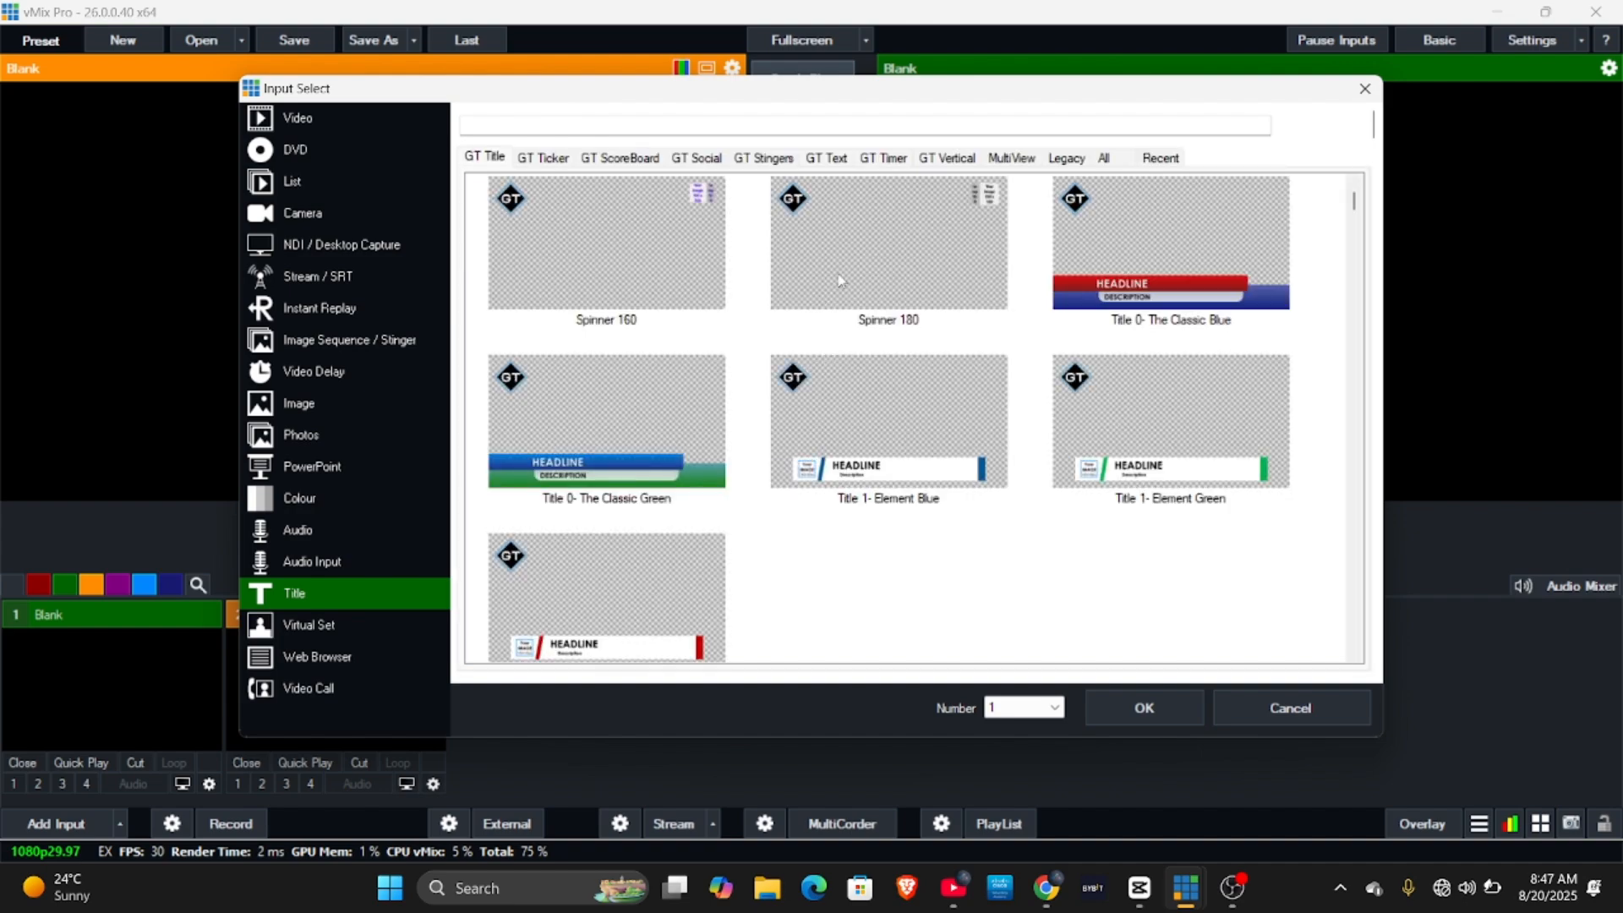
left_click(605, 421)
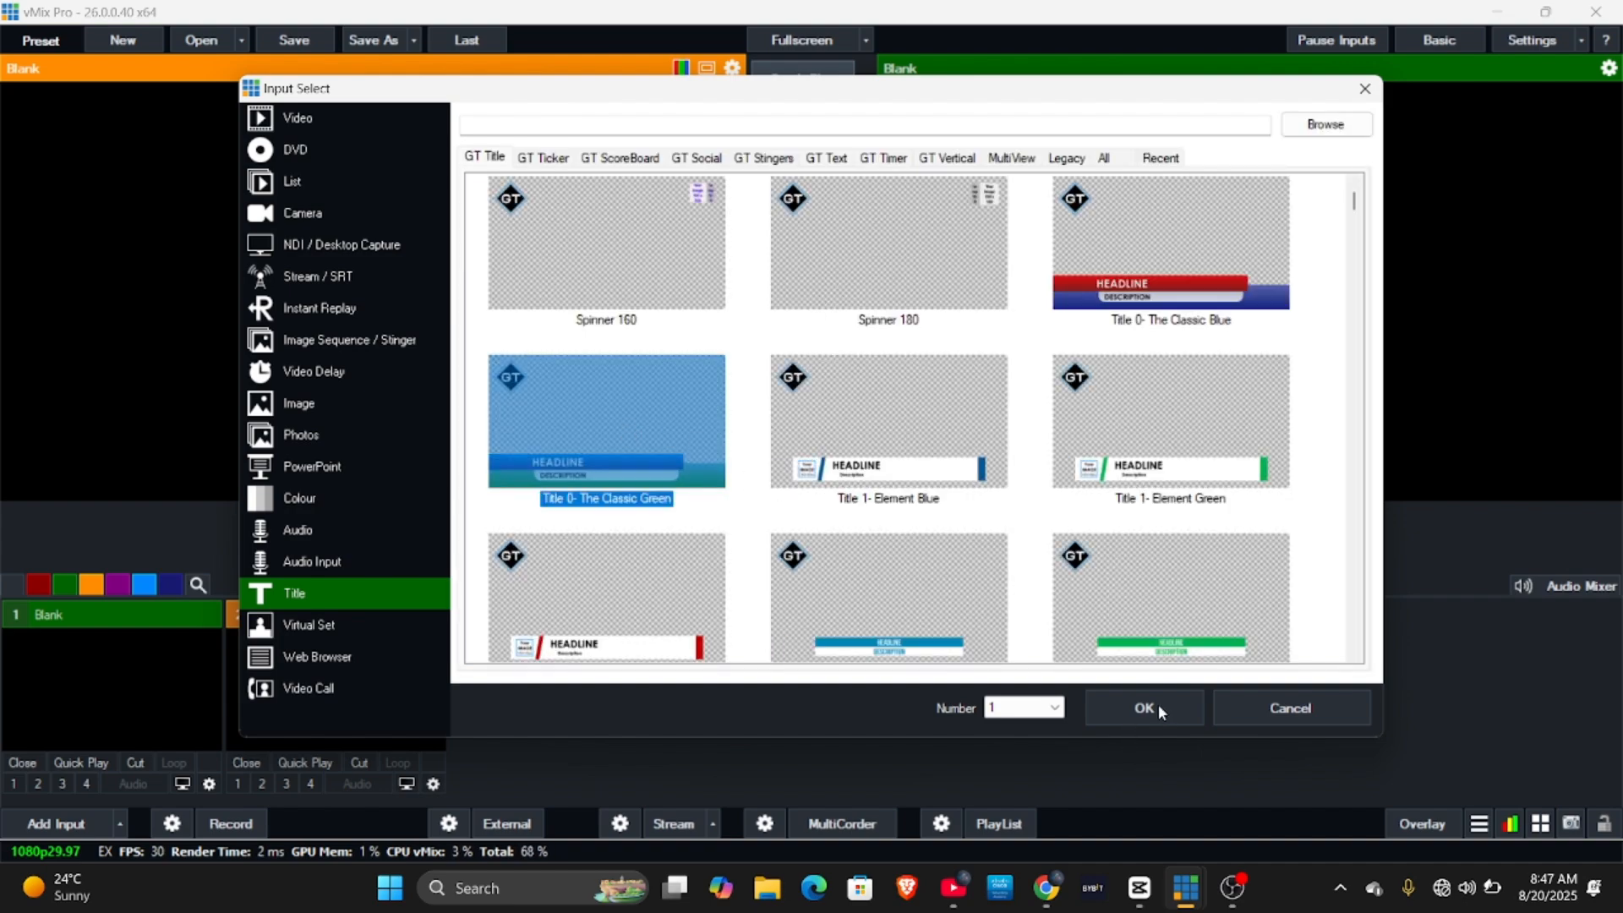
mouse_move(1151, 695)
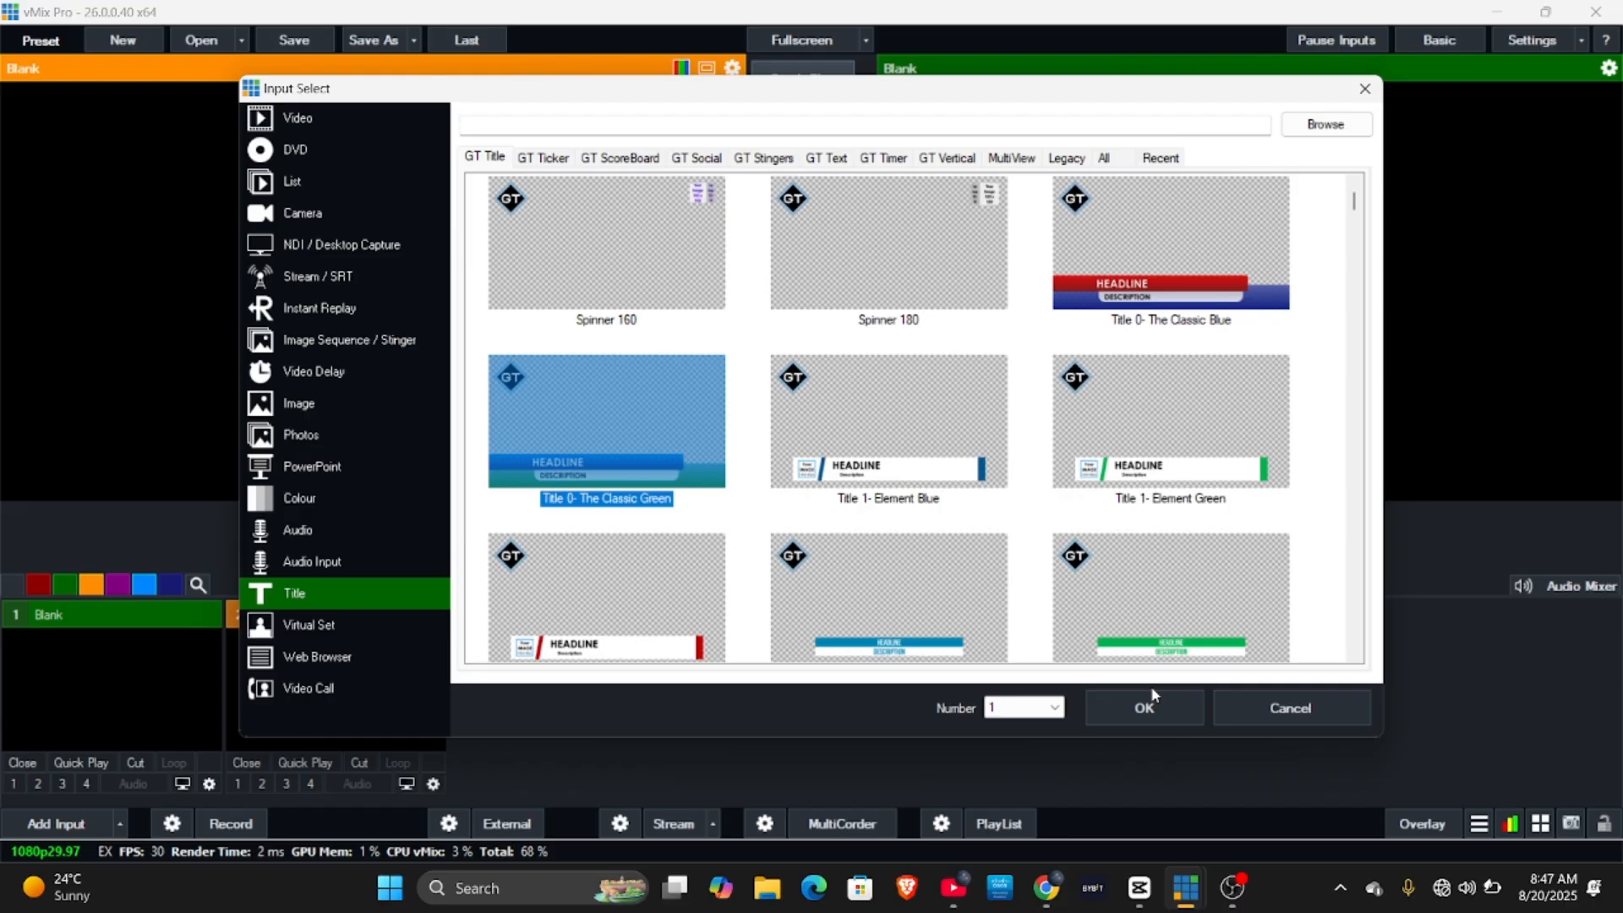
left_click(1143, 707)
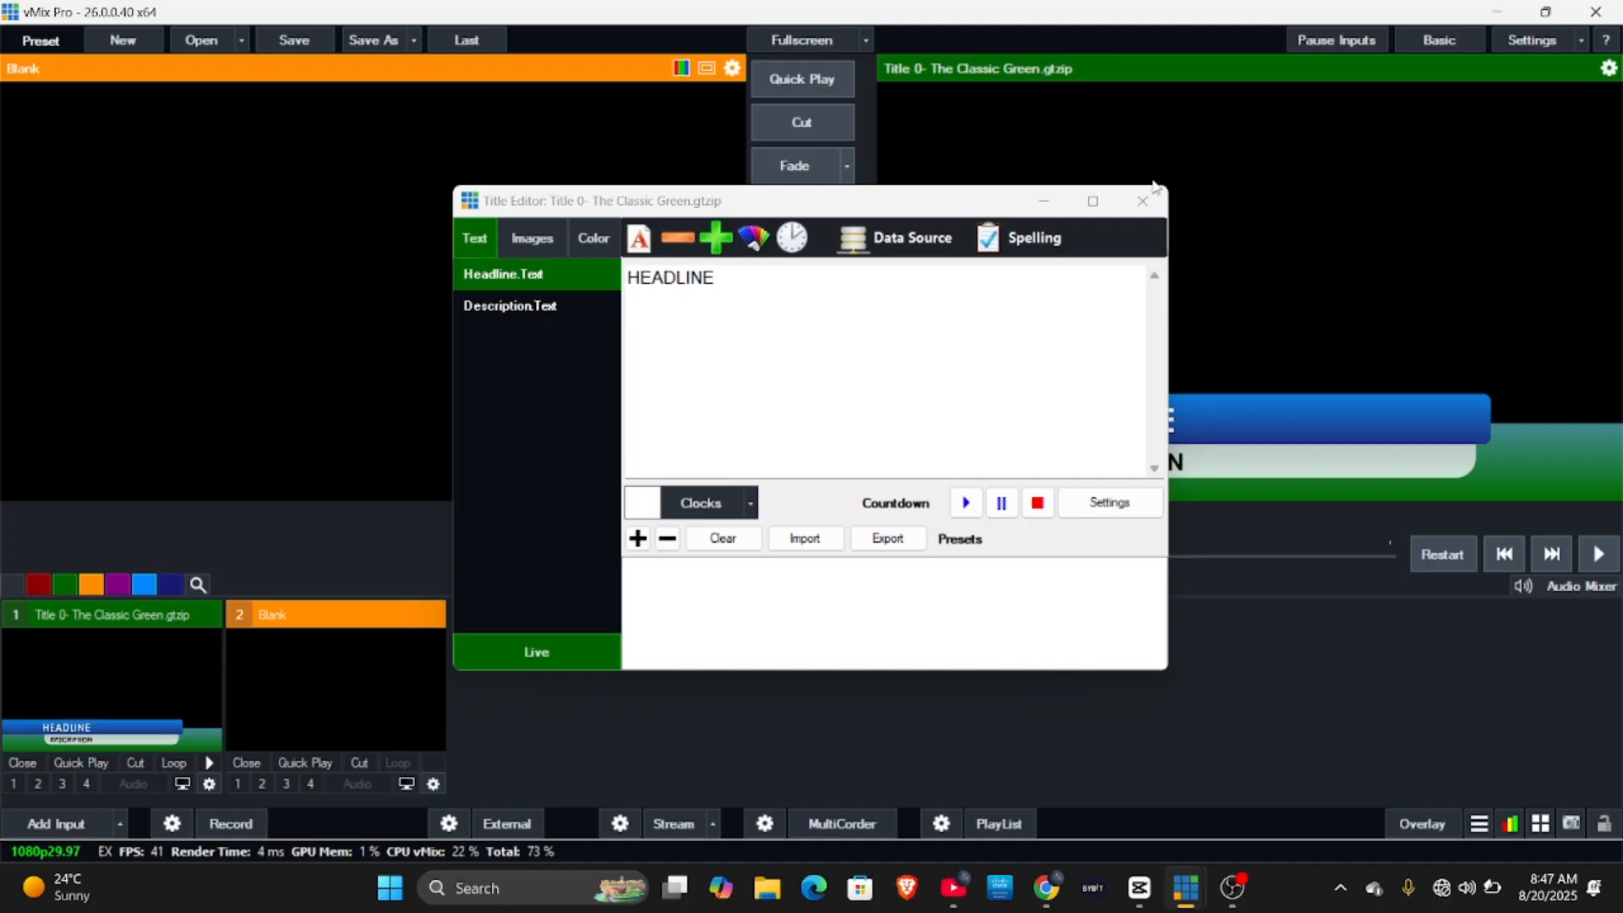
left_click(1143, 201)
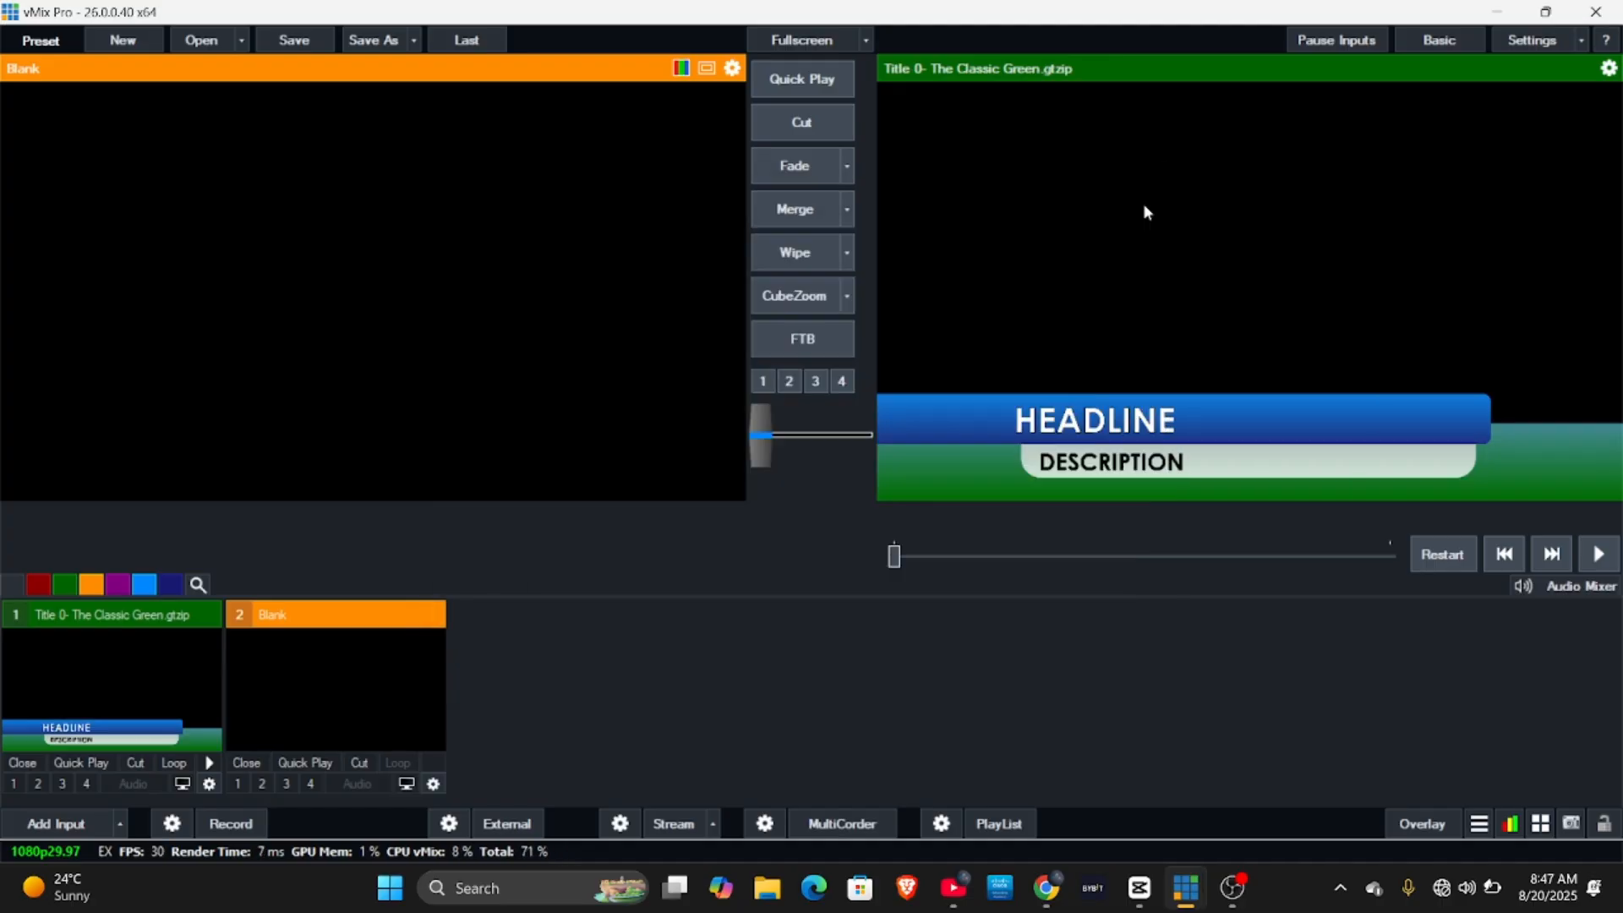